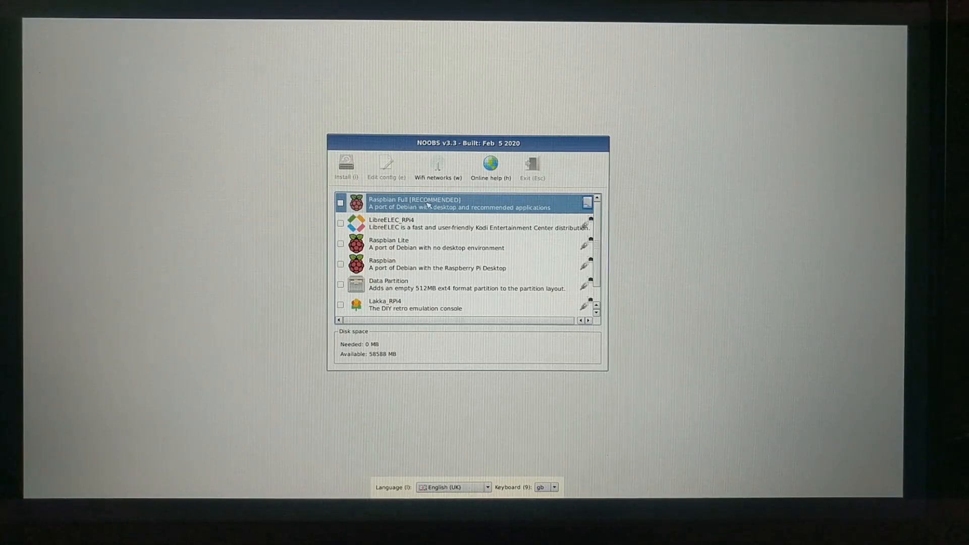
# Browse the NOOBS list, highlighting Raspbian desktop, Raspbian Full, plain Raspbian and Lakka_RPi4.
pyautogui.click(433, 264)
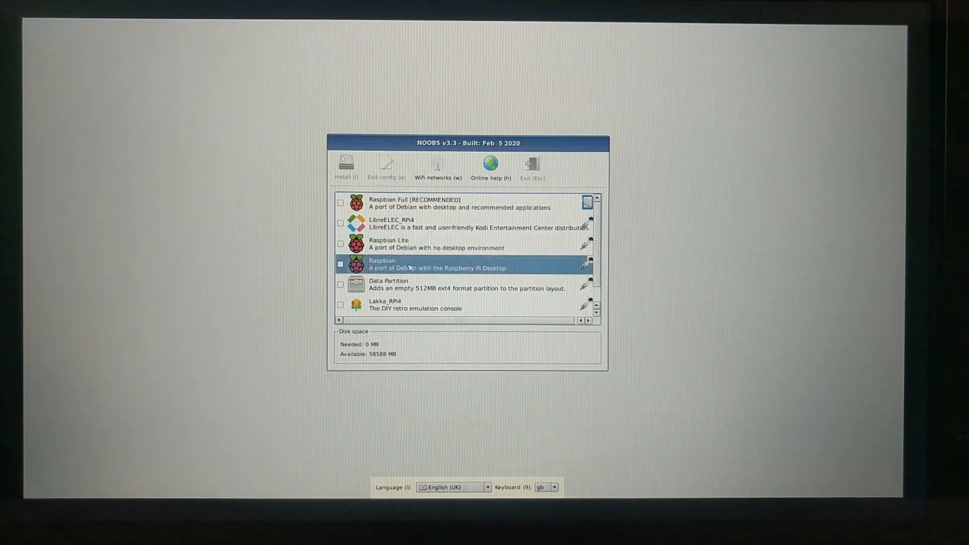
pyautogui.click(433, 203)
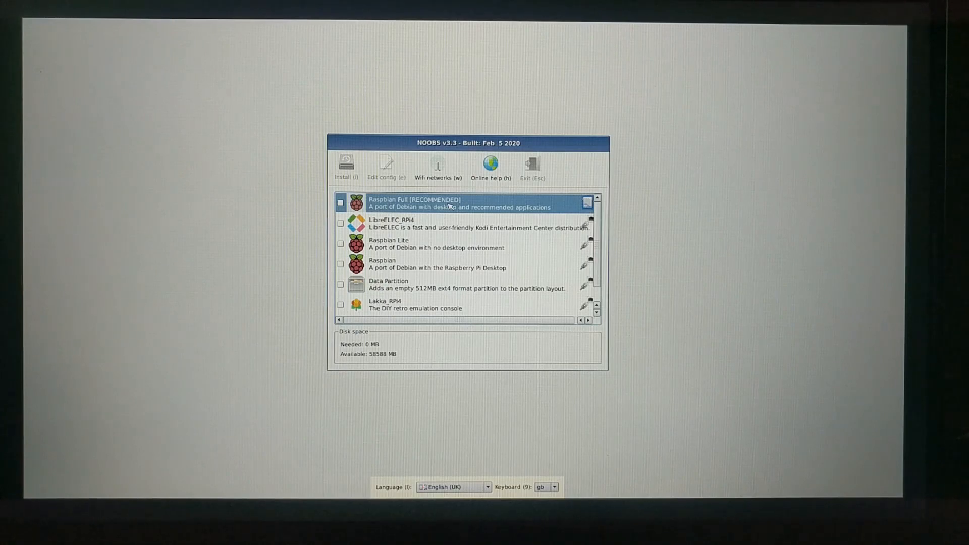
pyautogui.moveTo(431, 254)
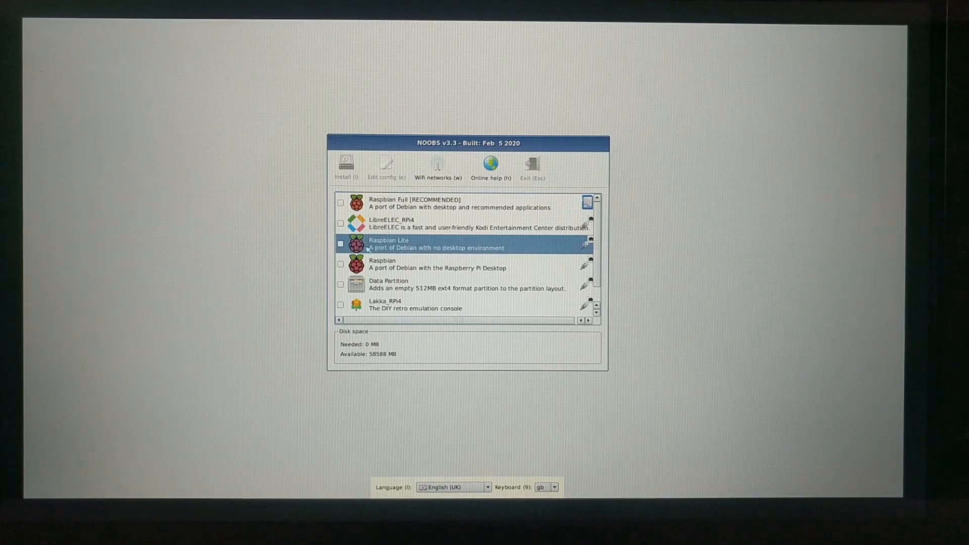
pyautogui.moveTo(536, 249)
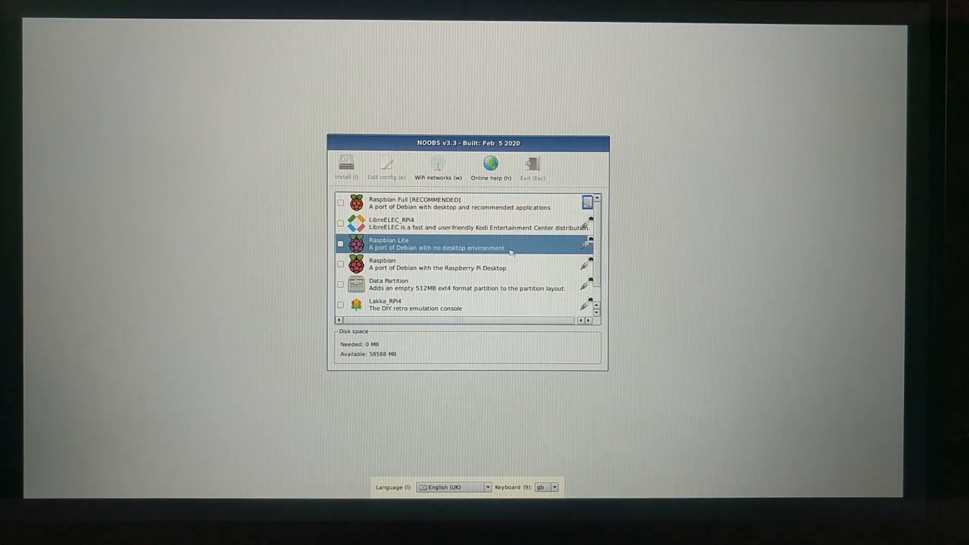
pyautogui.moveTo(506, 249)
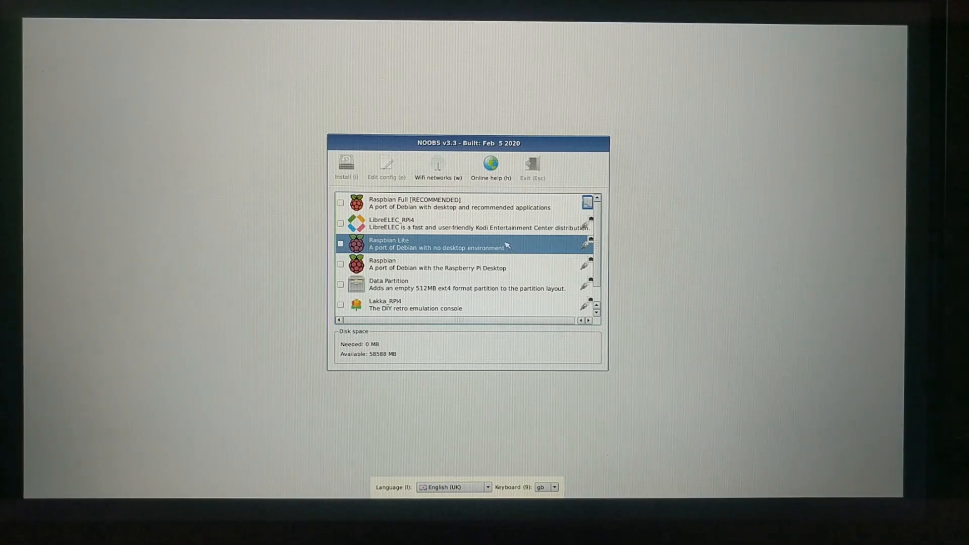
pyautogui.moveTo(526, 248)
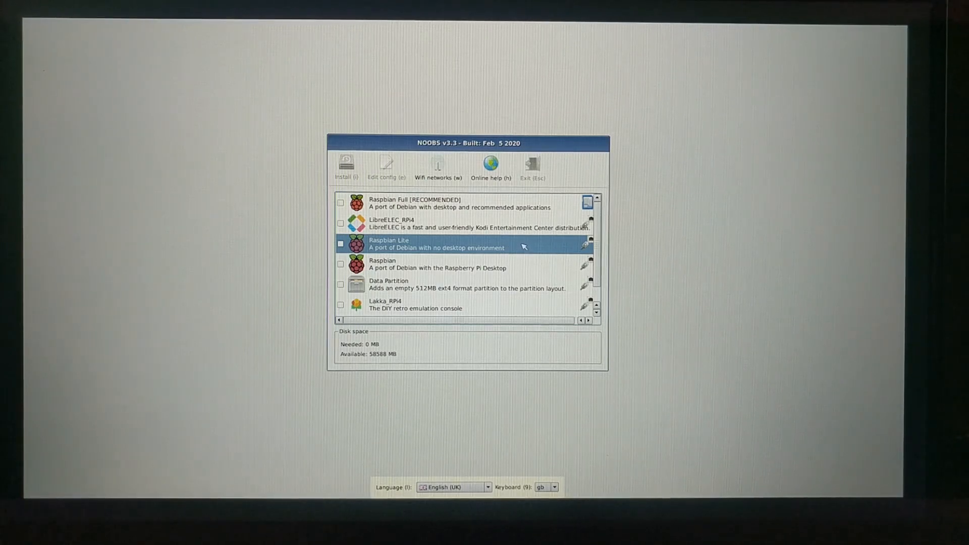
pyautogui.click(463, 264)
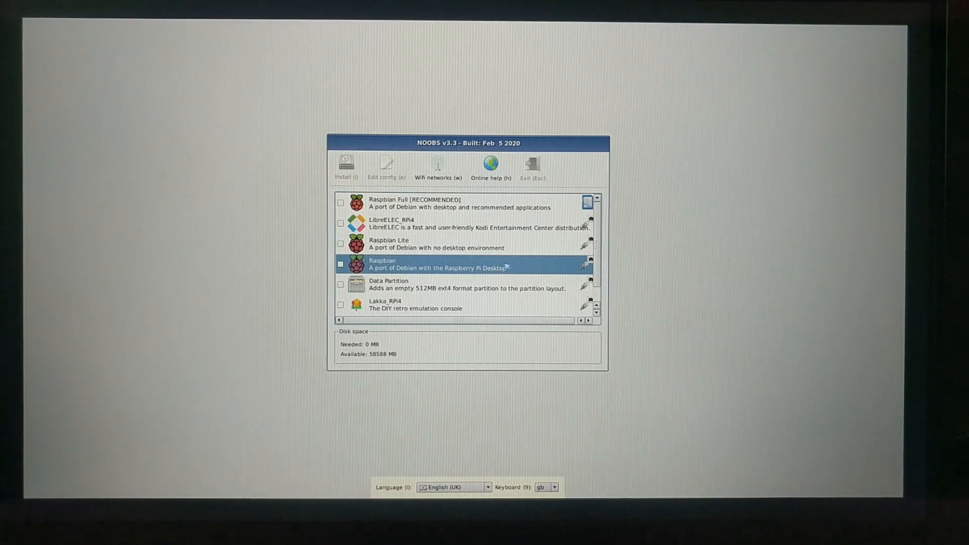
pyautogui.moveTo(528, 266)
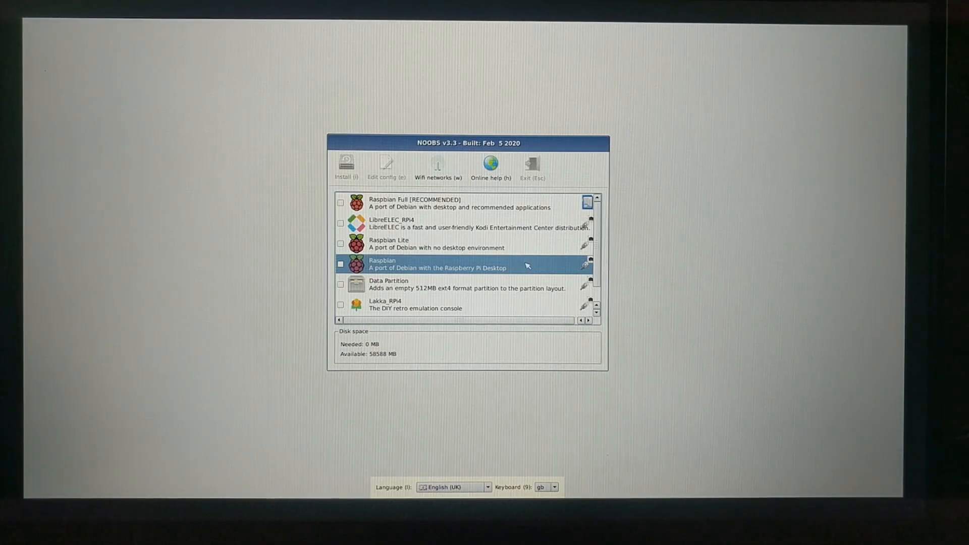
pyautogui.moveTo(501, 254)
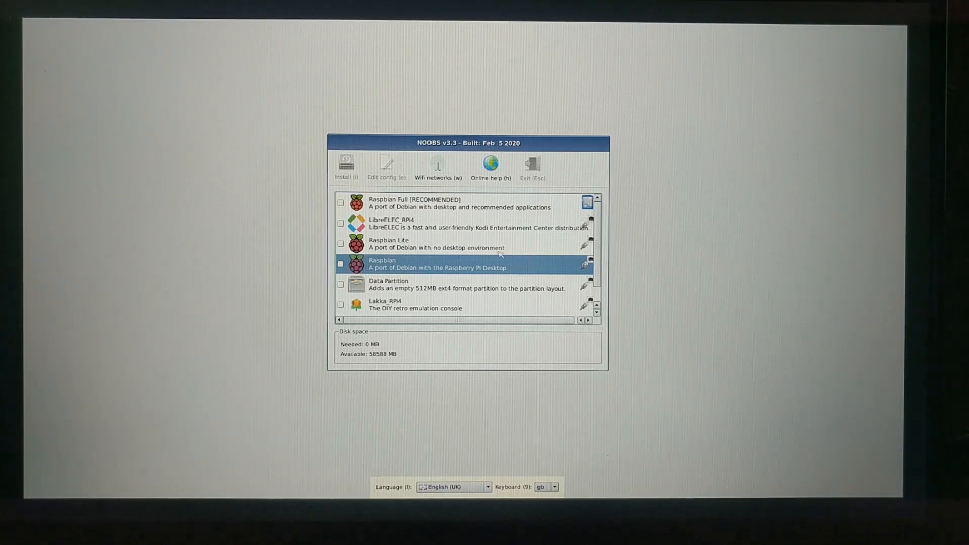
pyautogui.moveTo(508, 269)
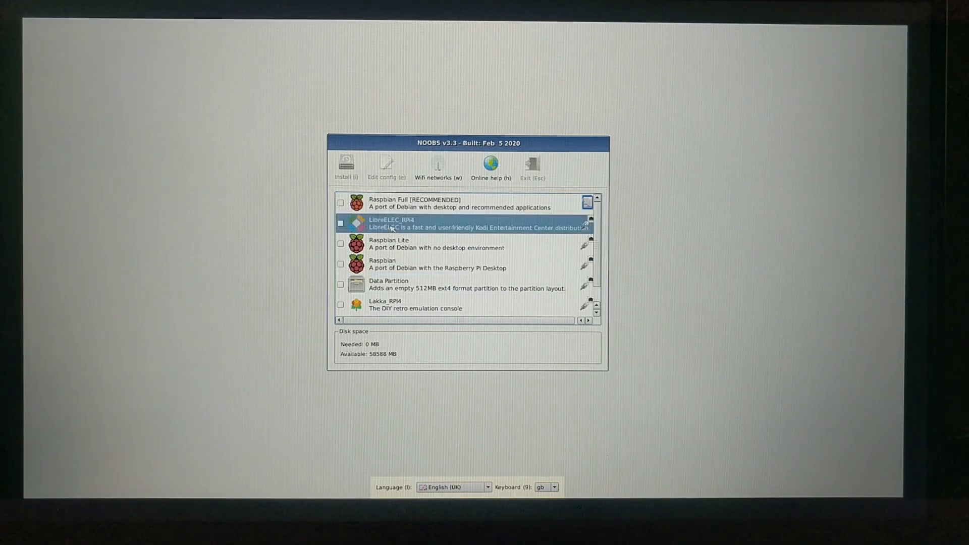
pyautogui.moveTo(648, 238)
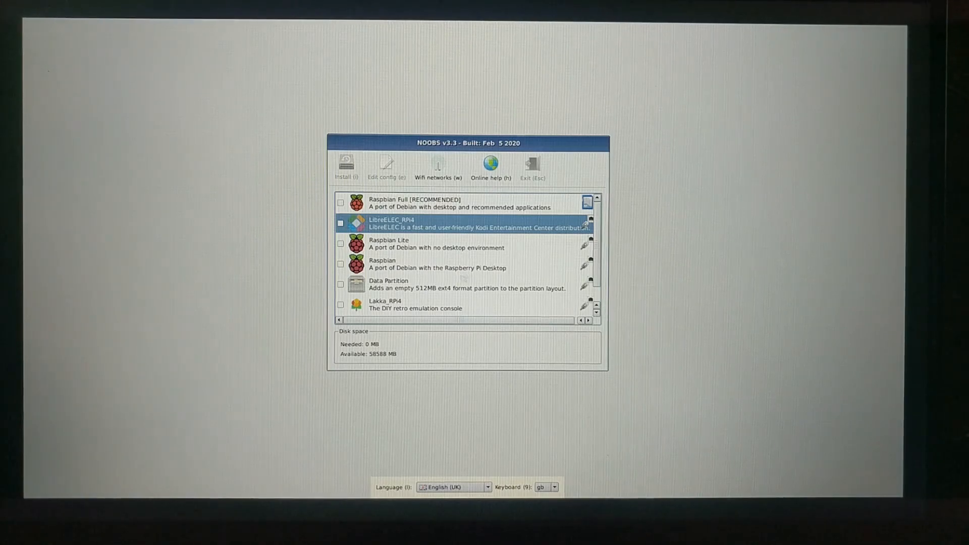
pyautogui.scroll(-3)
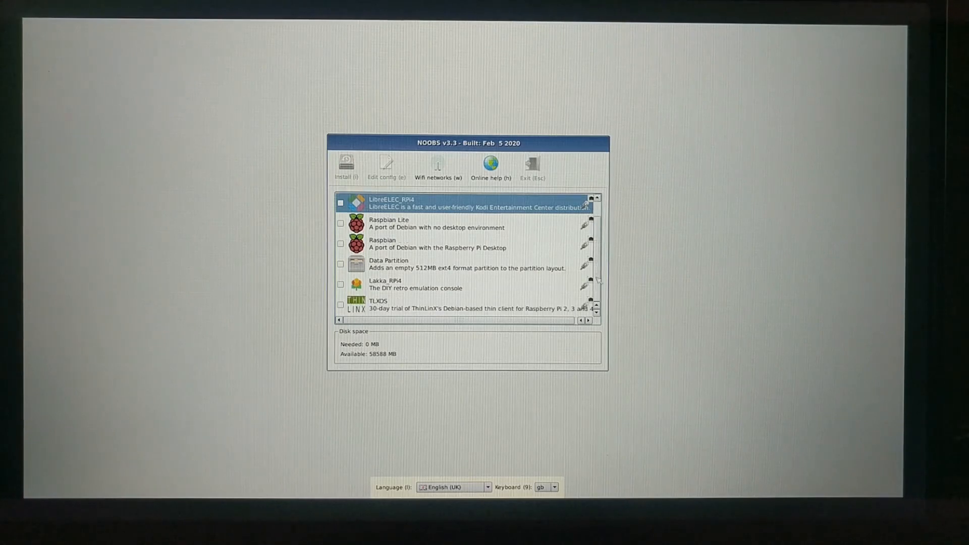
pyautogui.click(426, 284)
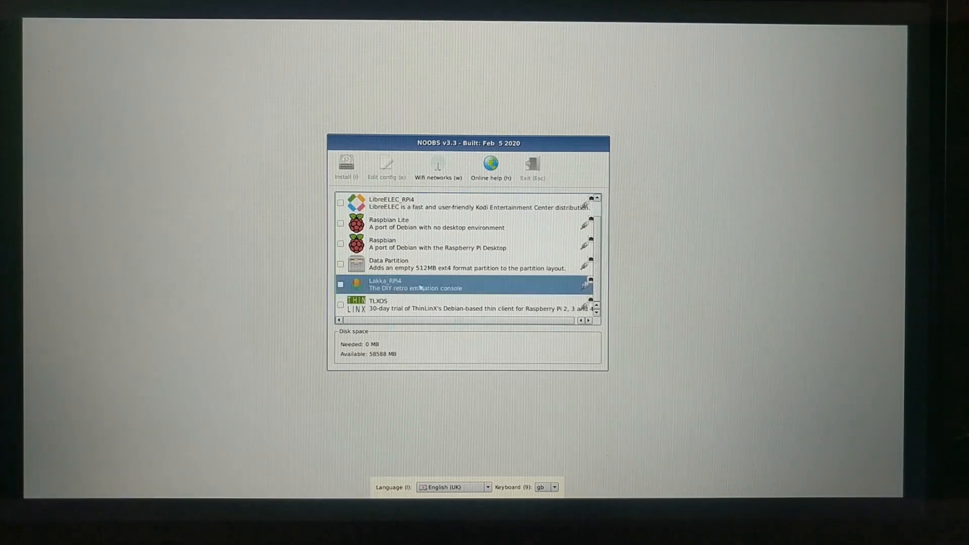
pyautogui.moveTo(720, 289)
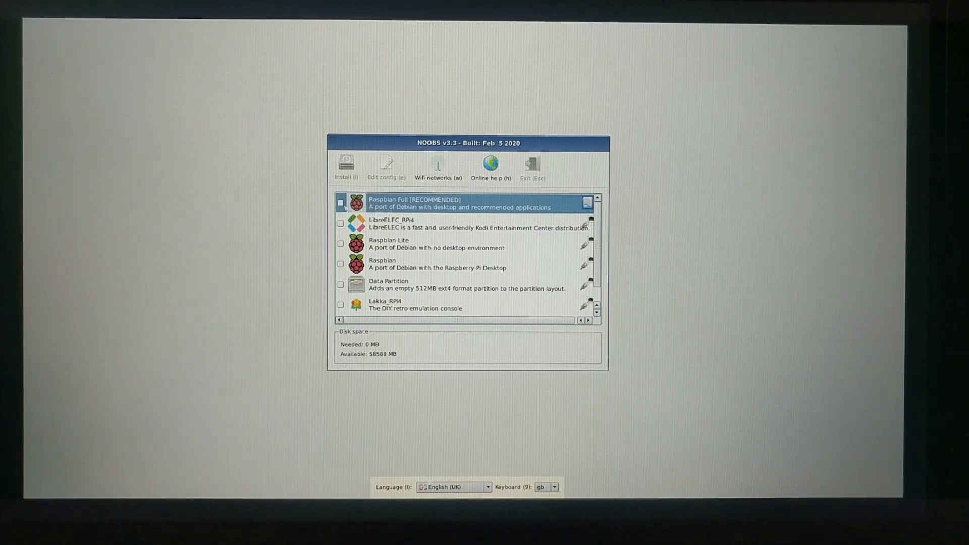
# Install Raspbian Full onto the SD card, agreeing to overwrite it.
pyautogui.click(340, 203)
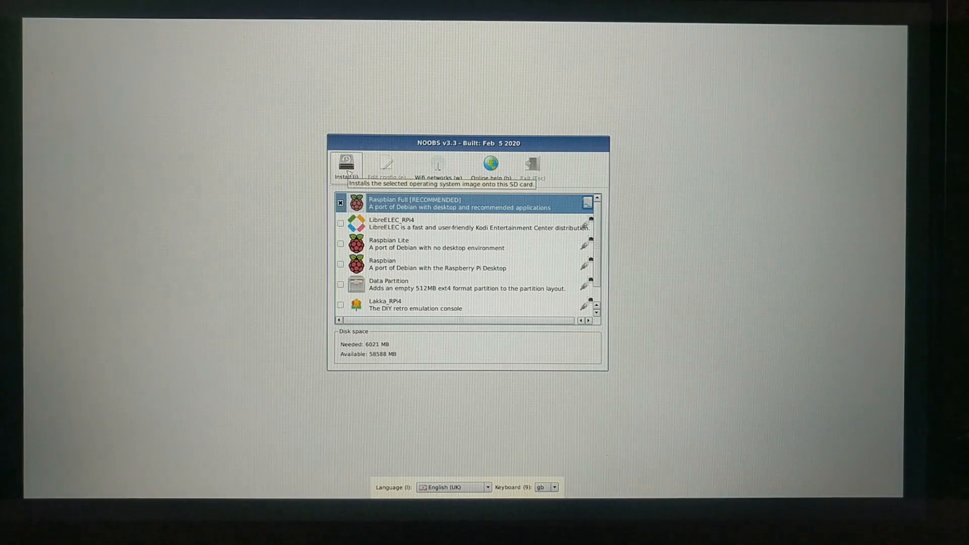
pyautogui.click(346, 164)
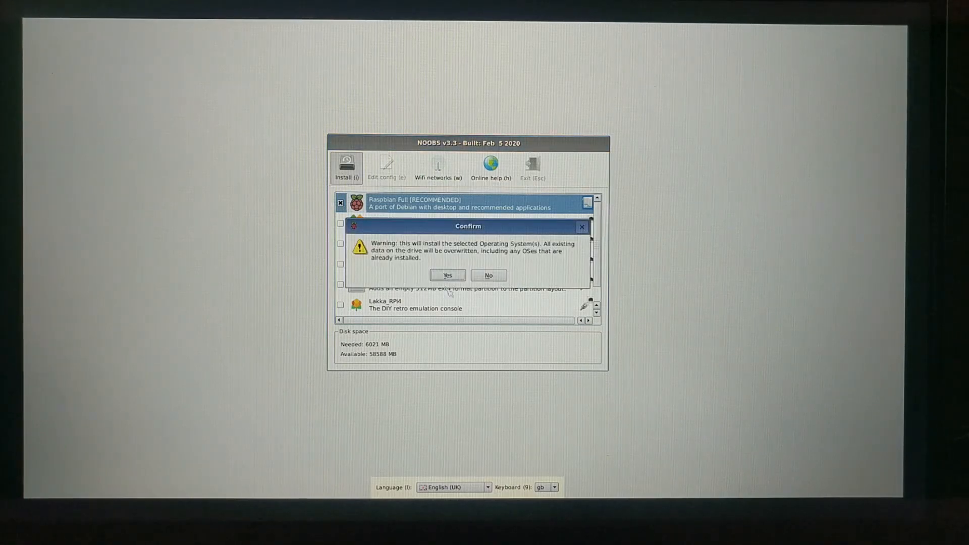
pyautogui.click(446, 275)
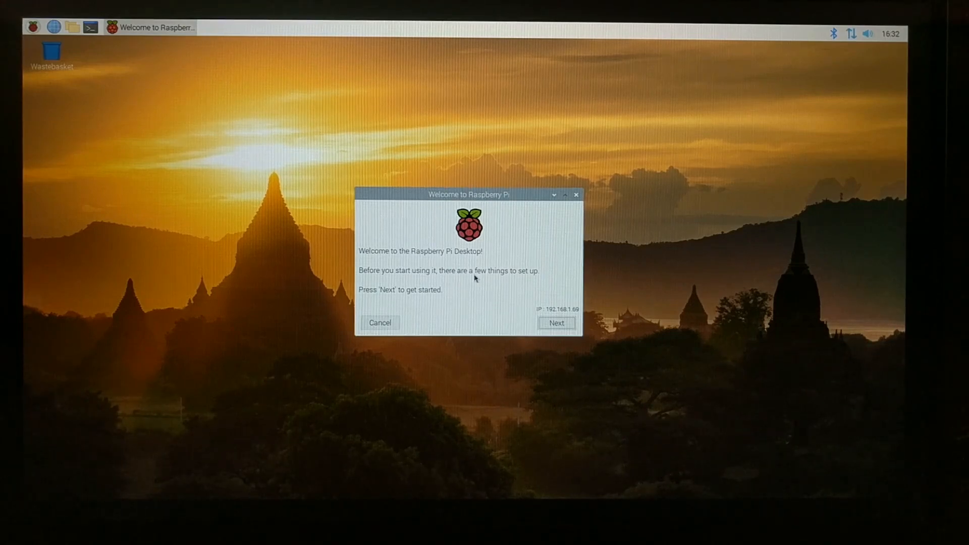
# Finish the Welcome wizard keeping United Kingdom, British English and London, then restart the Pi.
pyautogui.click(555, 323)
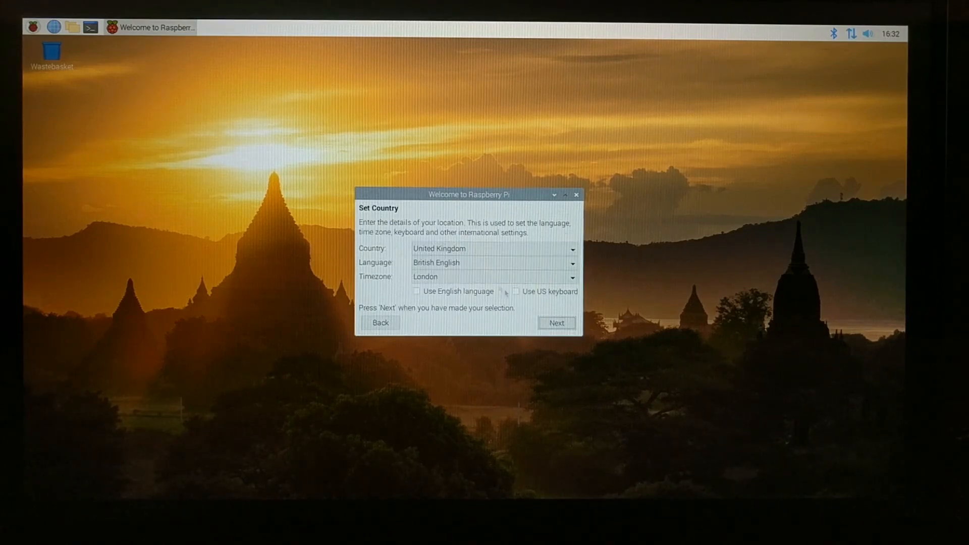
pyautogui.click(555, 323)
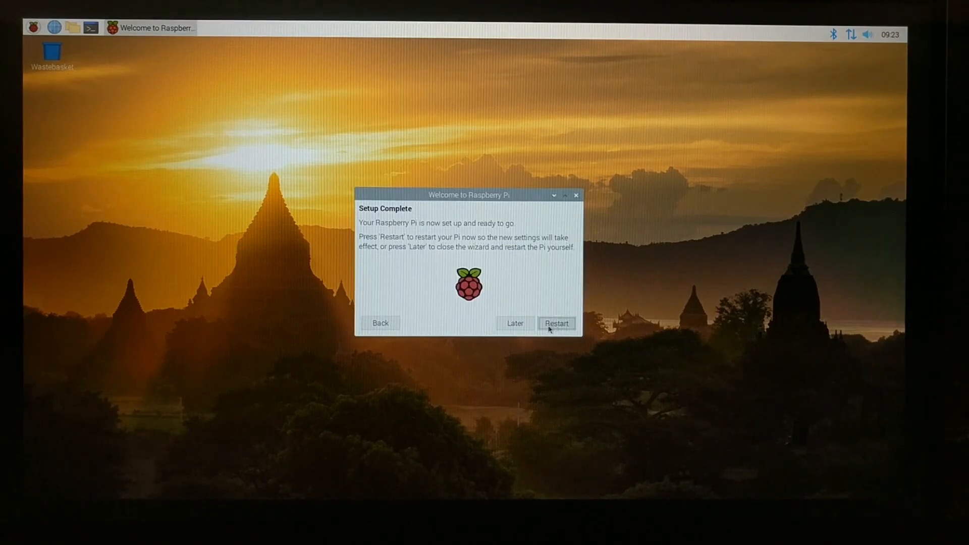
pyautogui.click(33, 25)
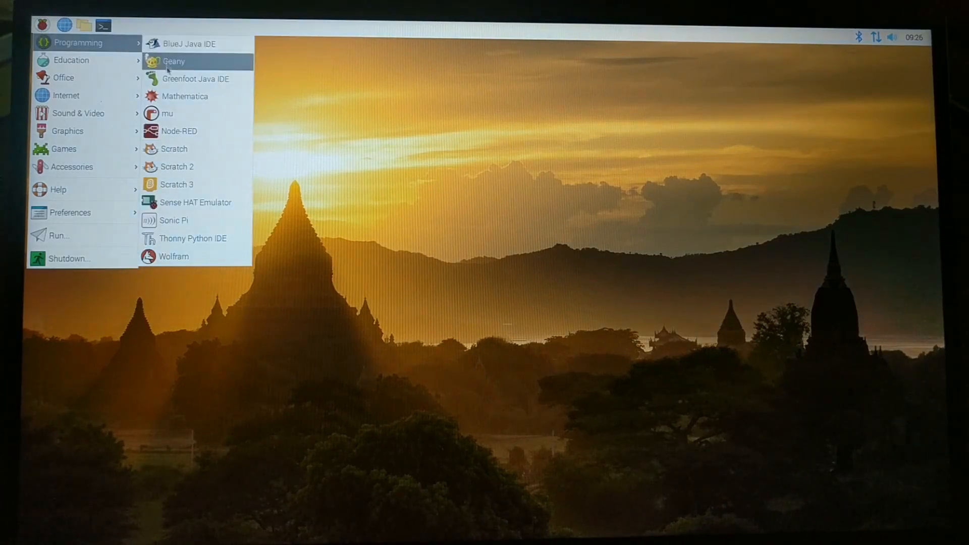
pyautogui.moveTo(176, 184)
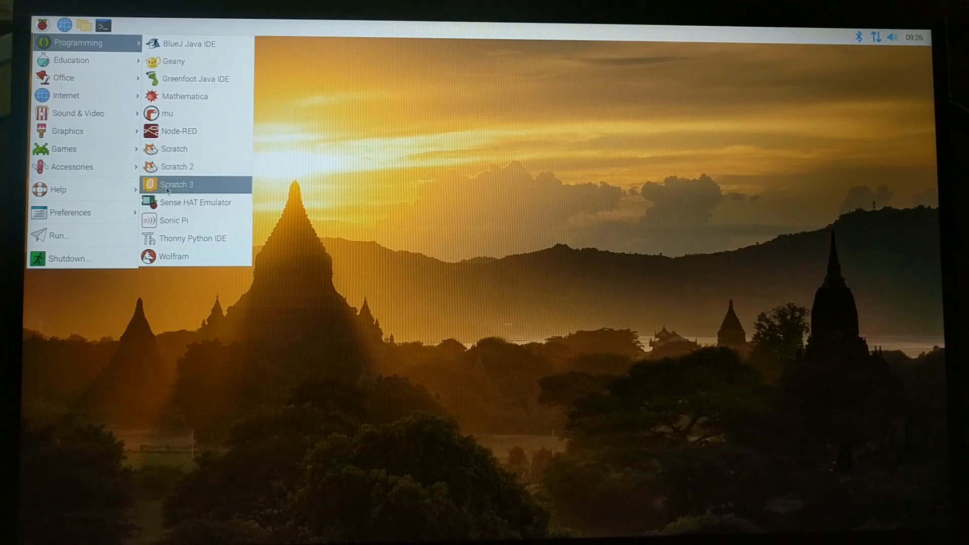
pyautogui.moveTo(193, 238)
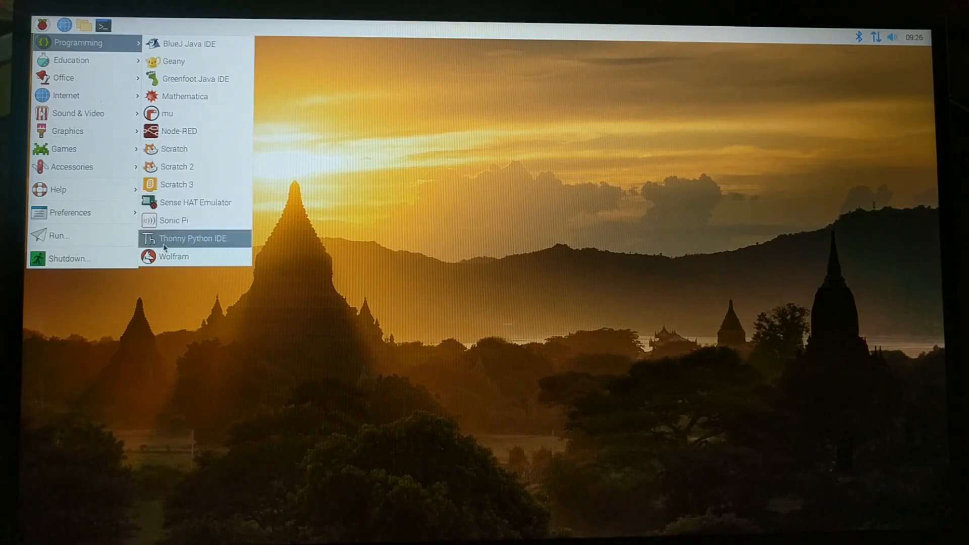
pyautogui.moveTo(70, 59)
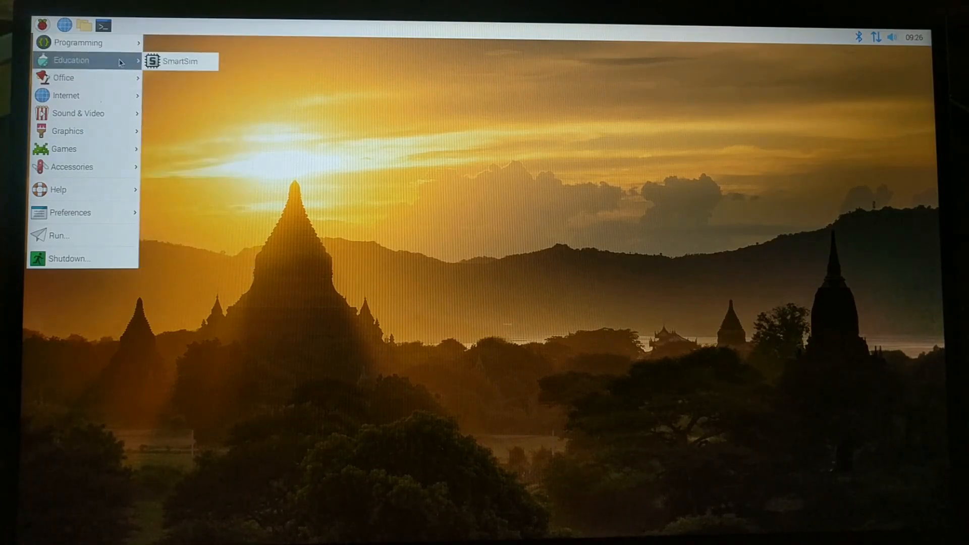
pyautogui.moveTo(63, 78)
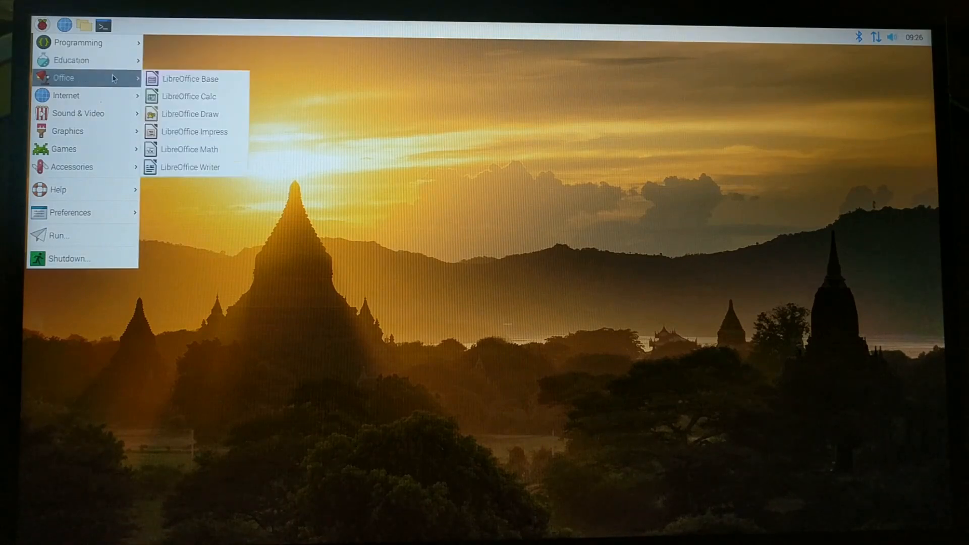
pyautogui.moveTo(67, 95)
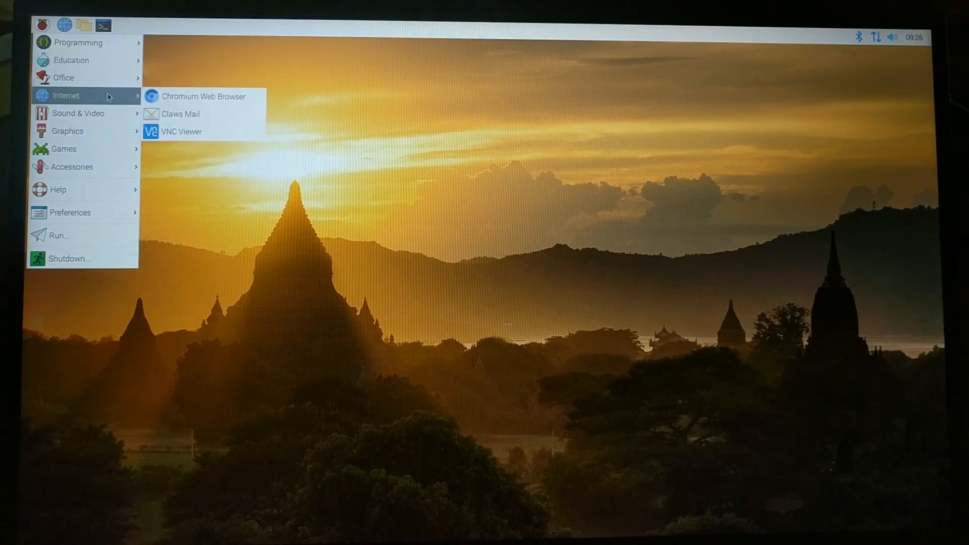
pyautogui.moveTo(78, 113)
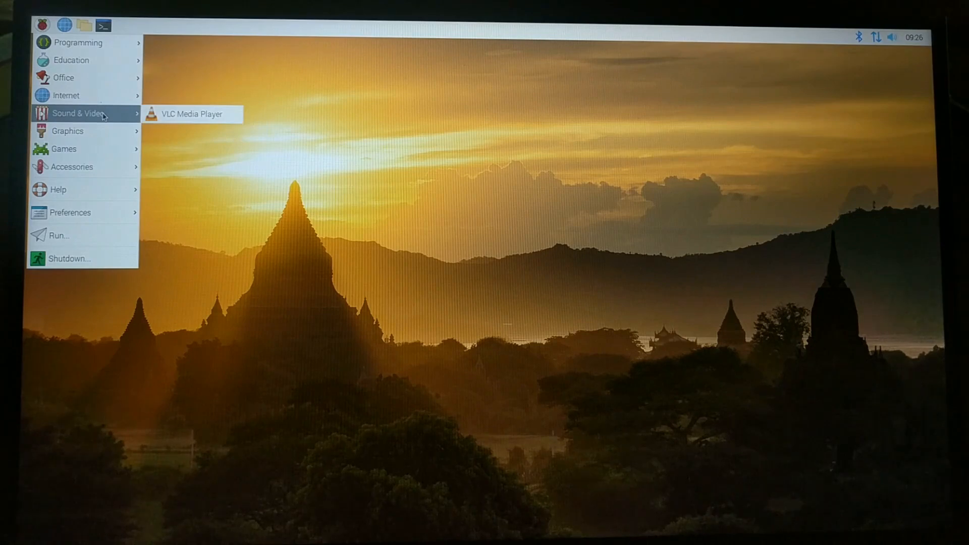
pyautogui.moveTo(65, 149)
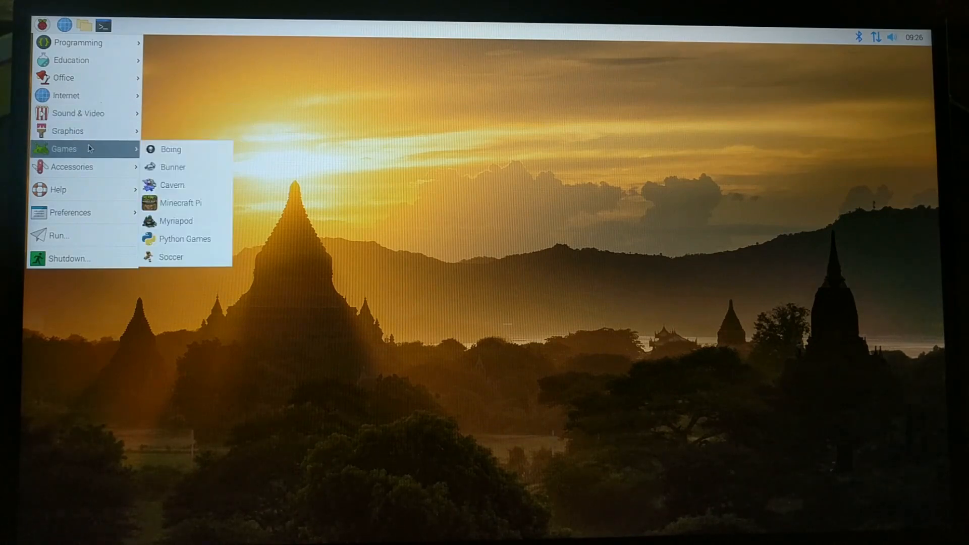
pyautogui.moveTo(72, 166)
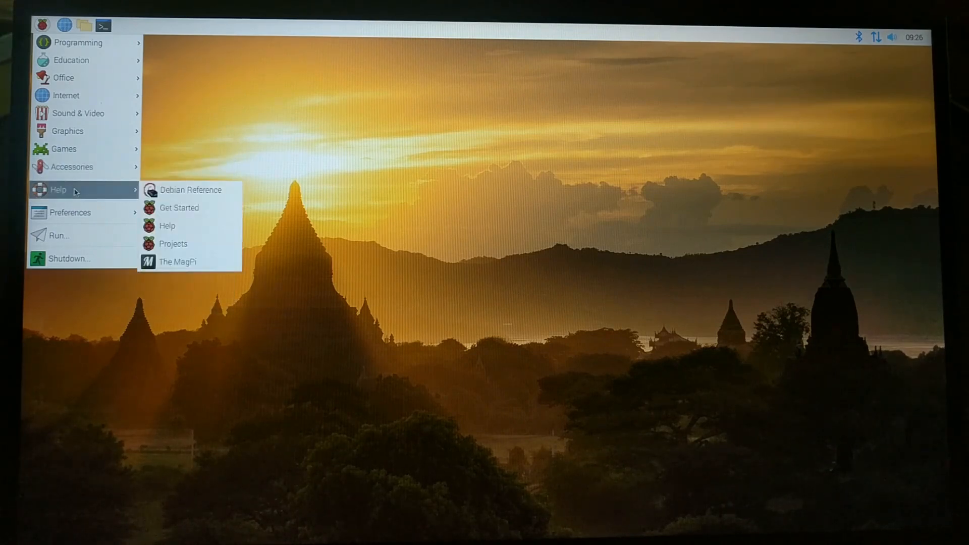
pyautogui.moveTo(71, 213)
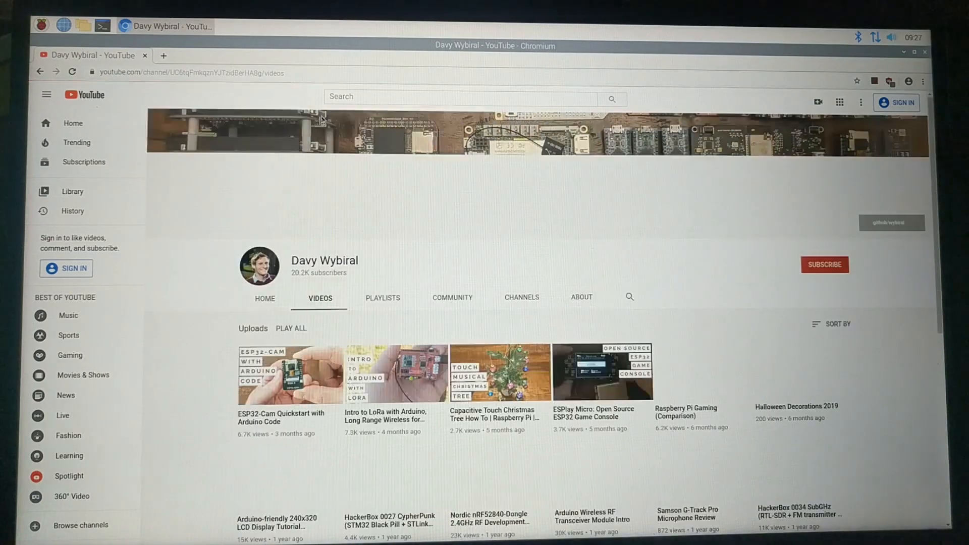
# Scroll further down the channel's uploads, then bring up the installed applications menu.
pyautogui.scroll(-3)
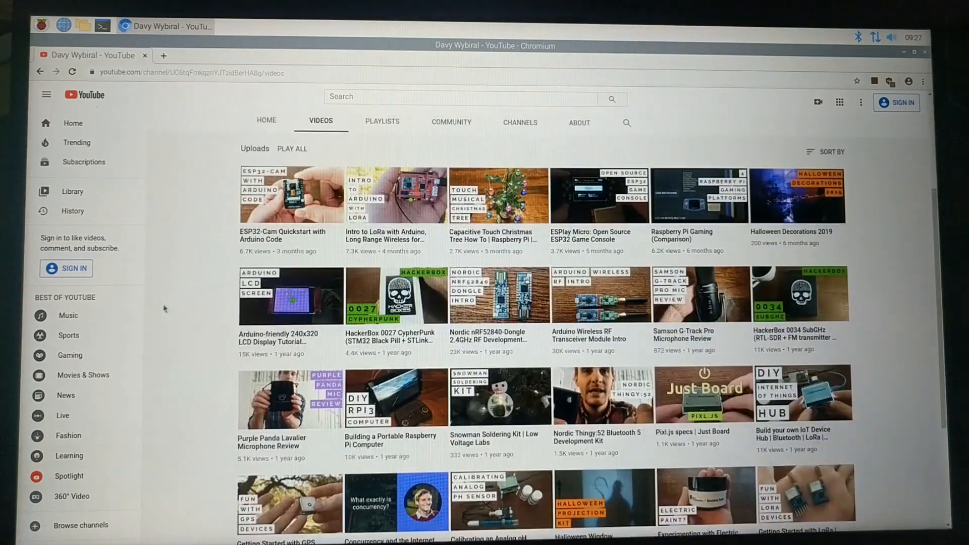
pyautogui.scroll(-3)
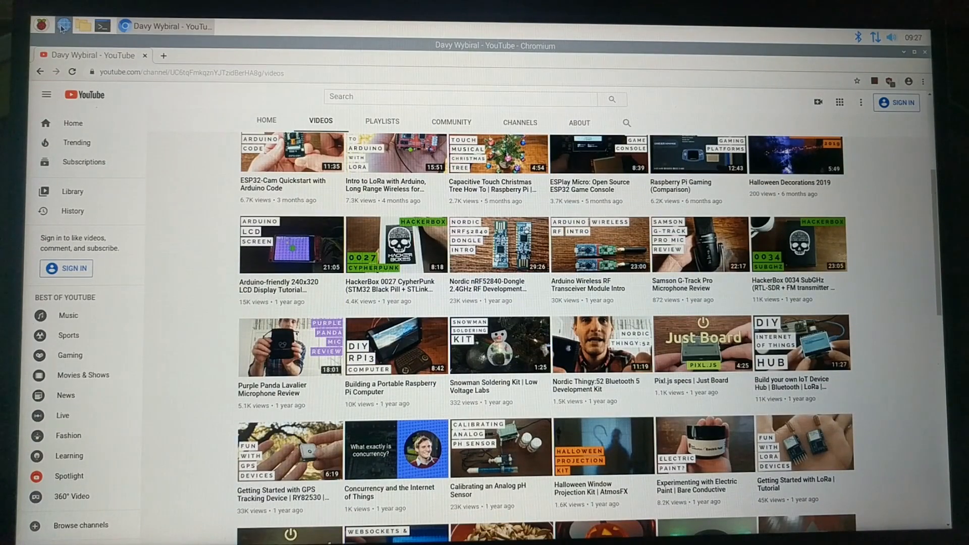
pyautogui.click(42, 25)
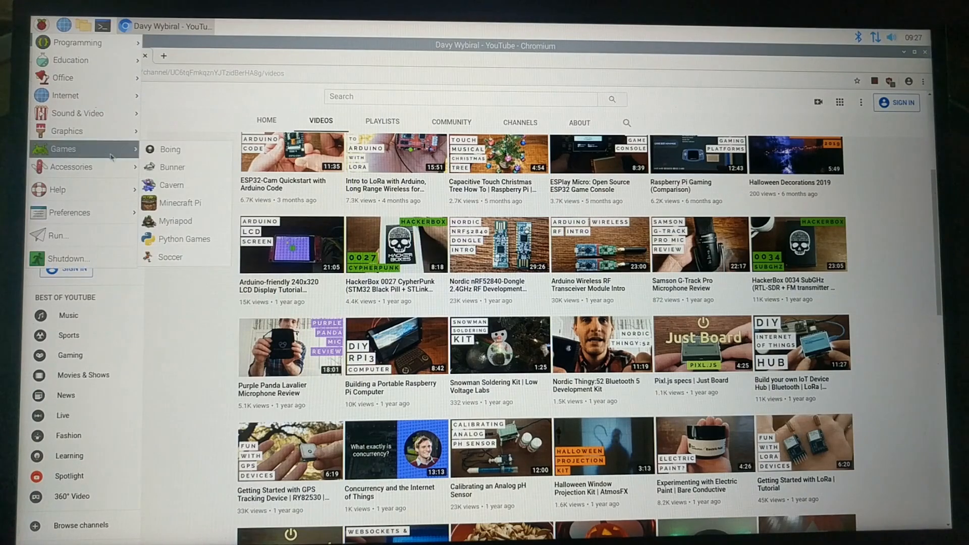
pyautogui.moveTo(172, 257)
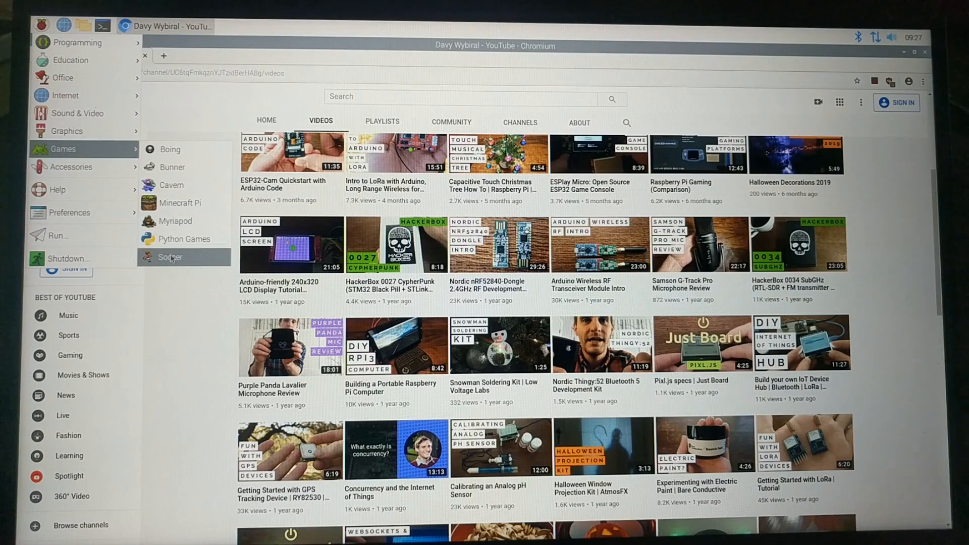
pyautogui.moveTo(179, 203)
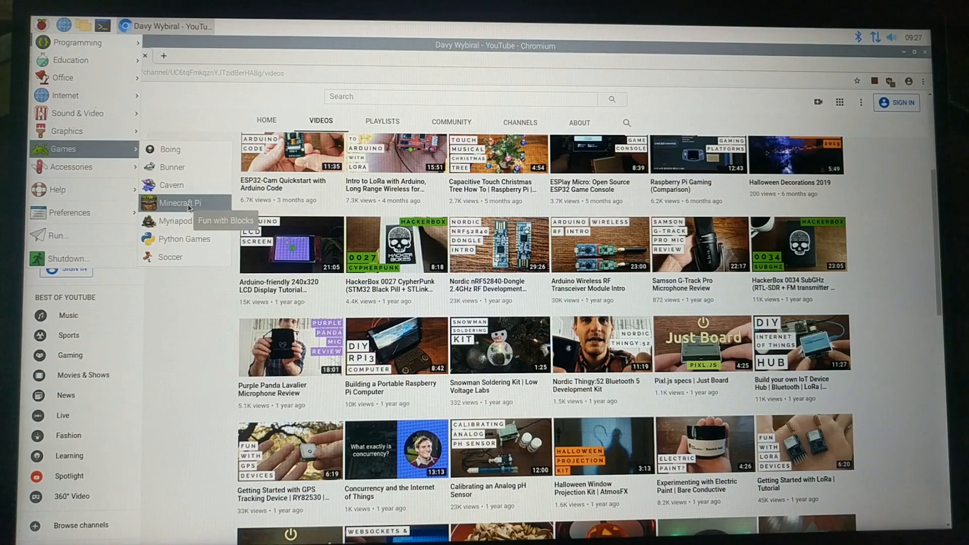
# Launch Minecraft Pi, start a game and create a new world.
pyautogui.click(179, 203)
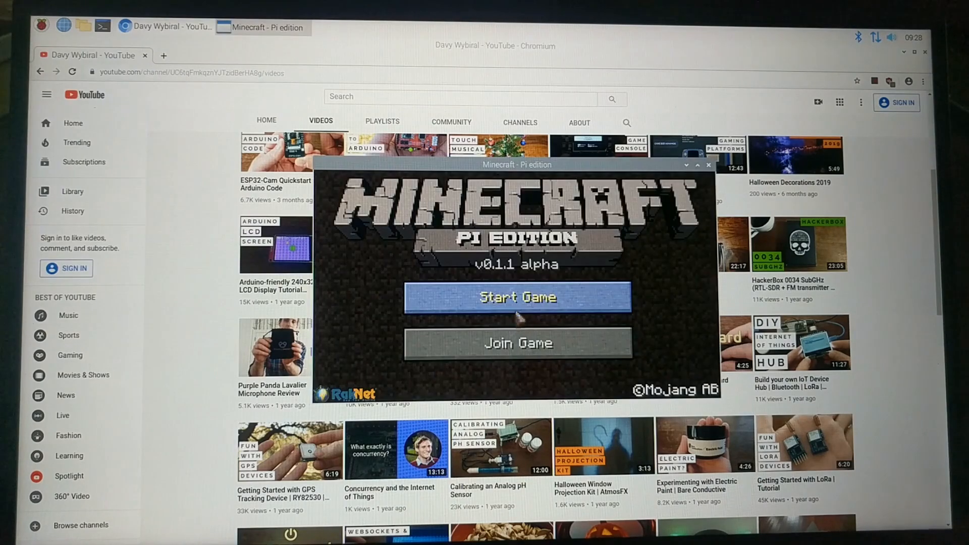
pyautogui.click(516, 297)
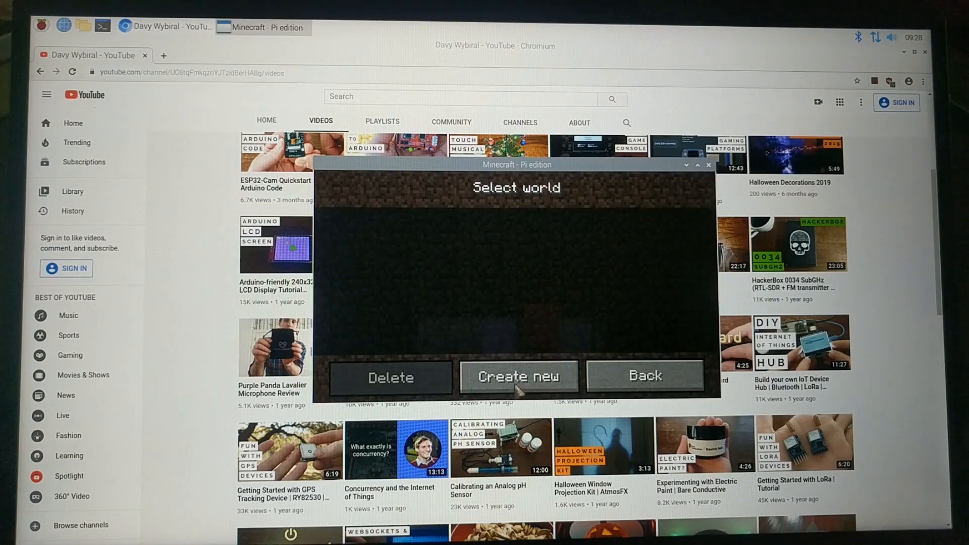
pyautogui.click(518, 376)
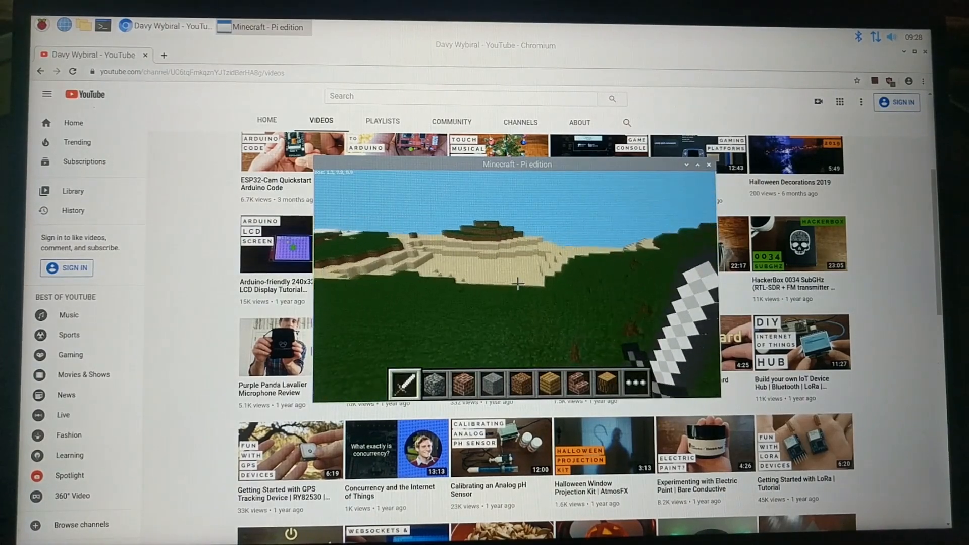
pyautogui.press('e')
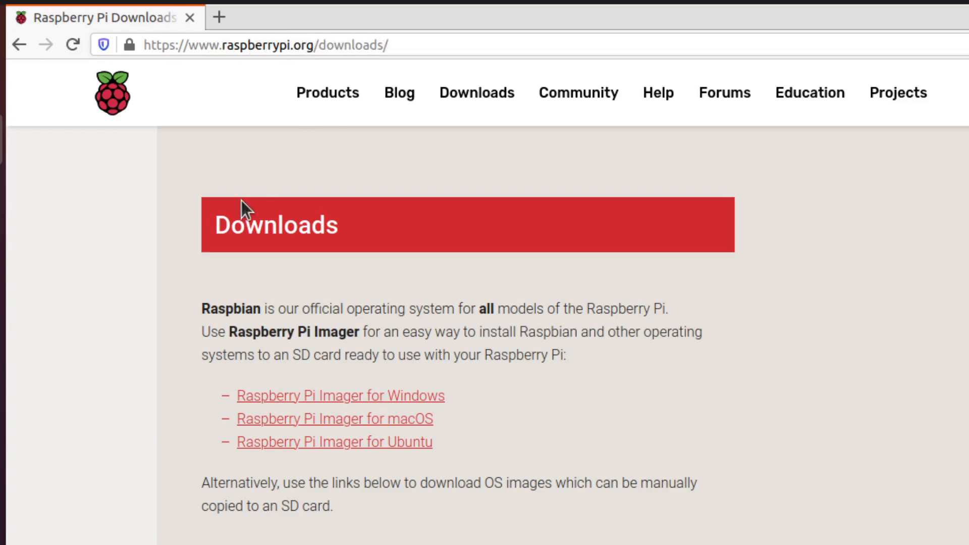
pyautogui.moveTo(365, 426)
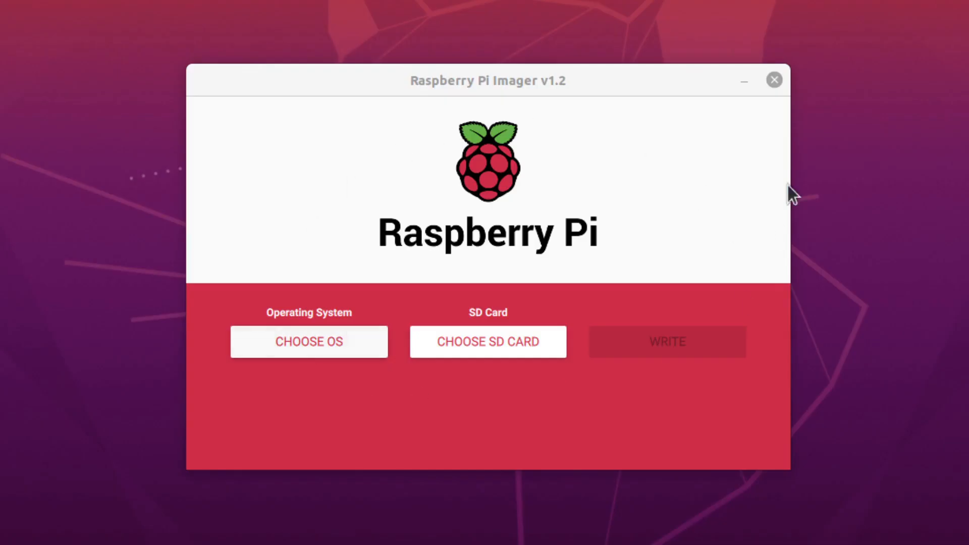
pyautogui.moveTo(309, 342)
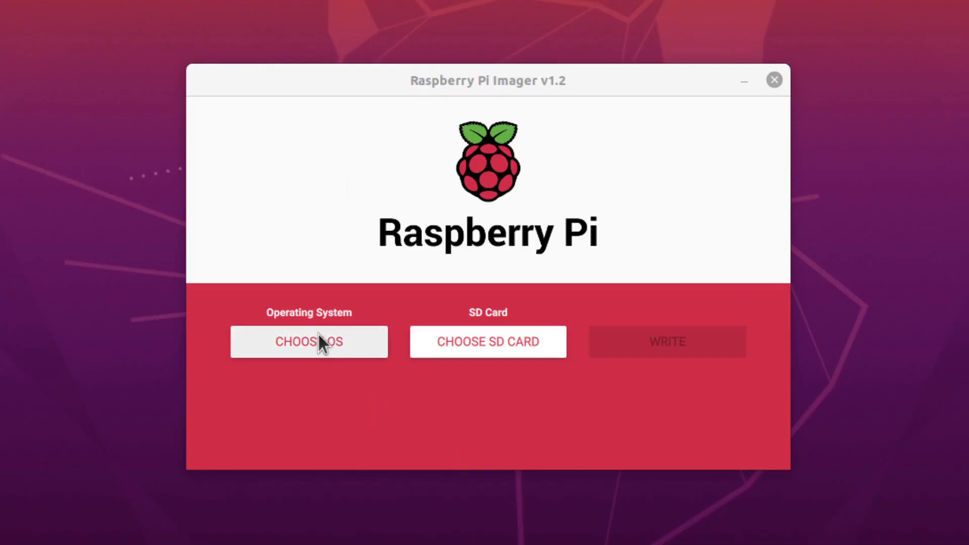
# Choose Ubuntu 20.04 LTS 64-bit server for Pi 3/4 as the Imager operating system.
pyautogui.click(309, 342)
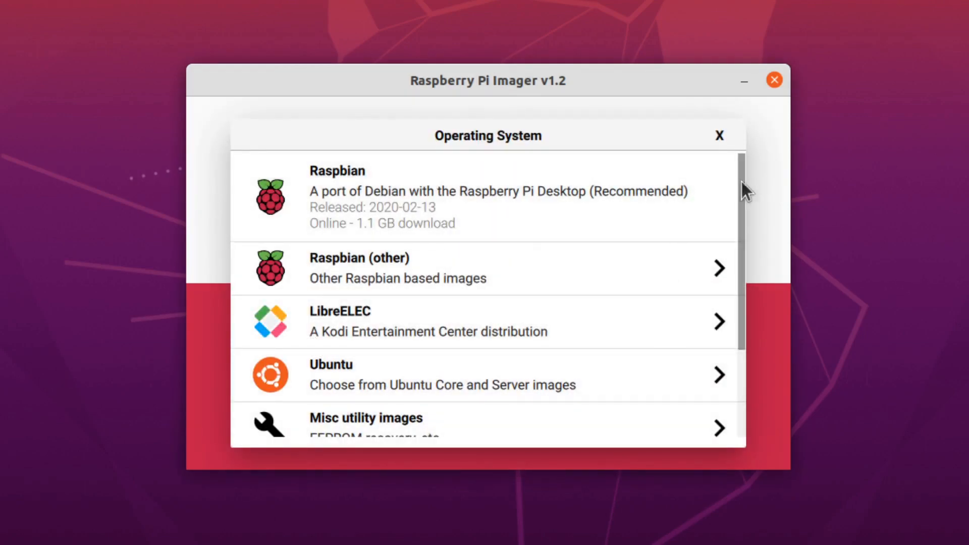
pyautogui.scroll(-3)
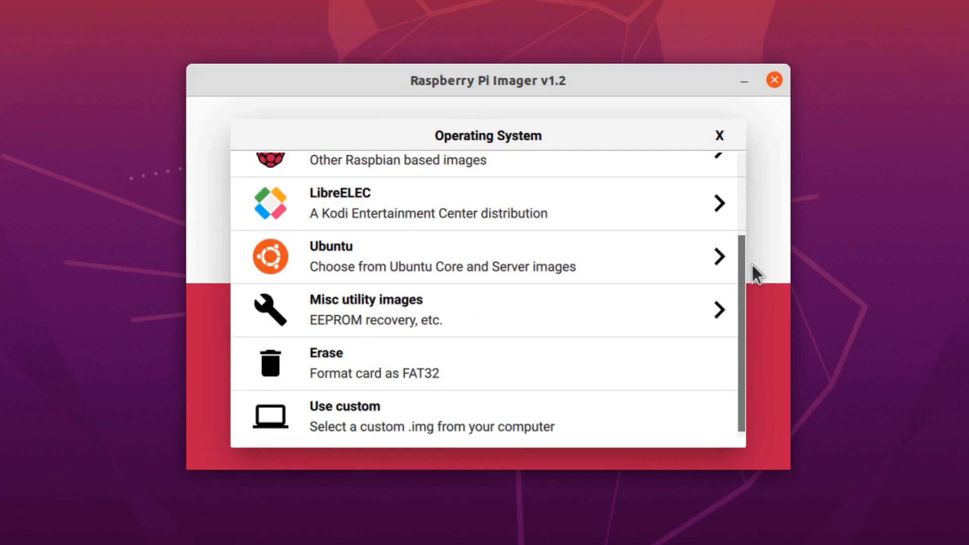
pyautogui.click(433, 256)
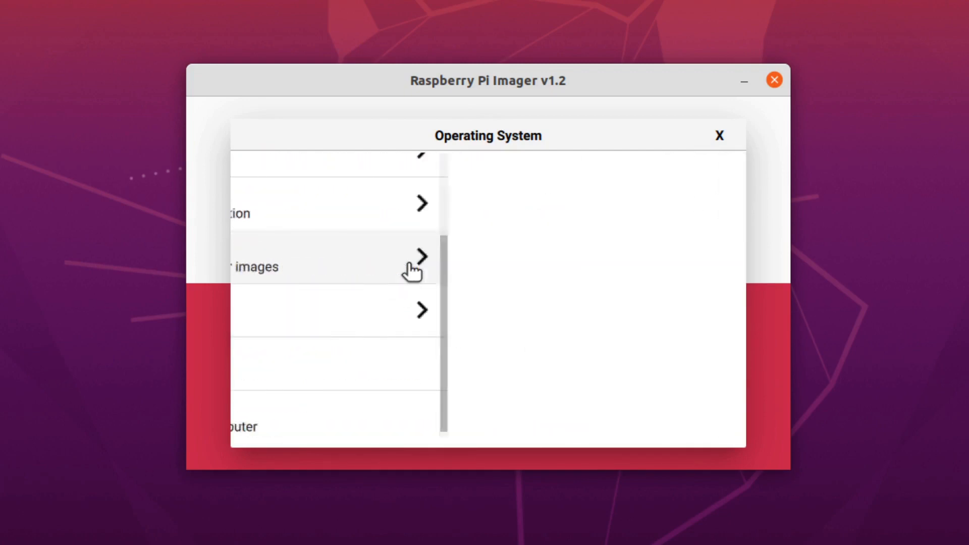
pyautogui.click(414, 265)
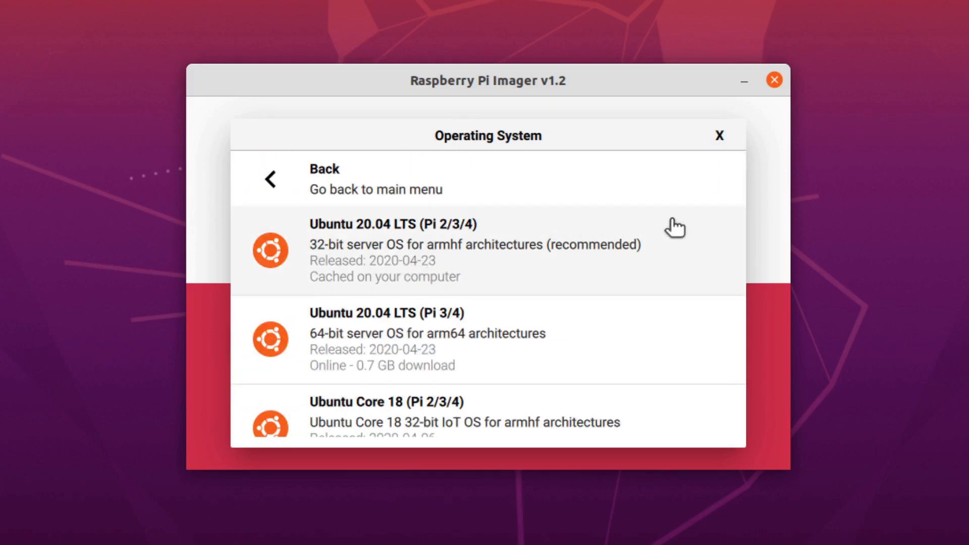
pyautogui.moveTo(549, 354)
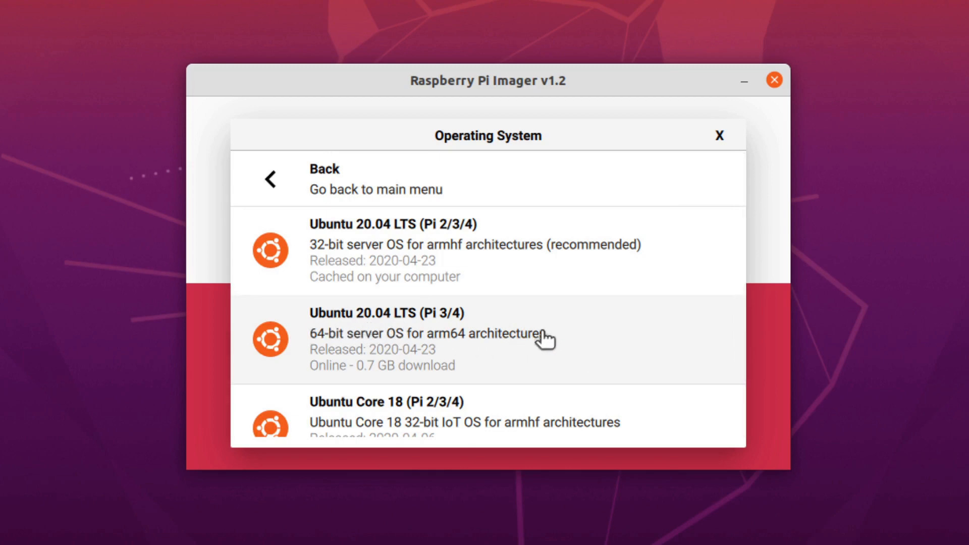
pyautogui.moveTo(559, 355)
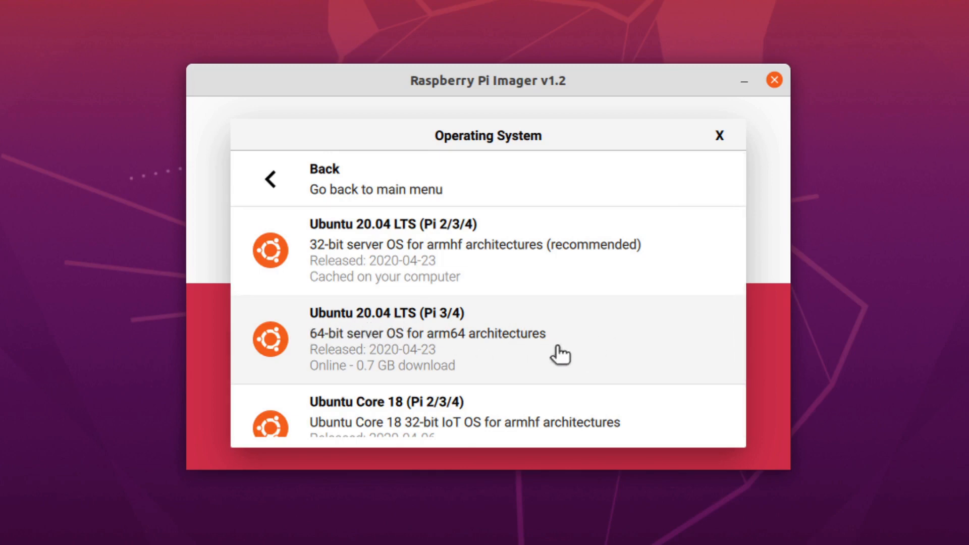
pyautogui.moveTo(338, 345)
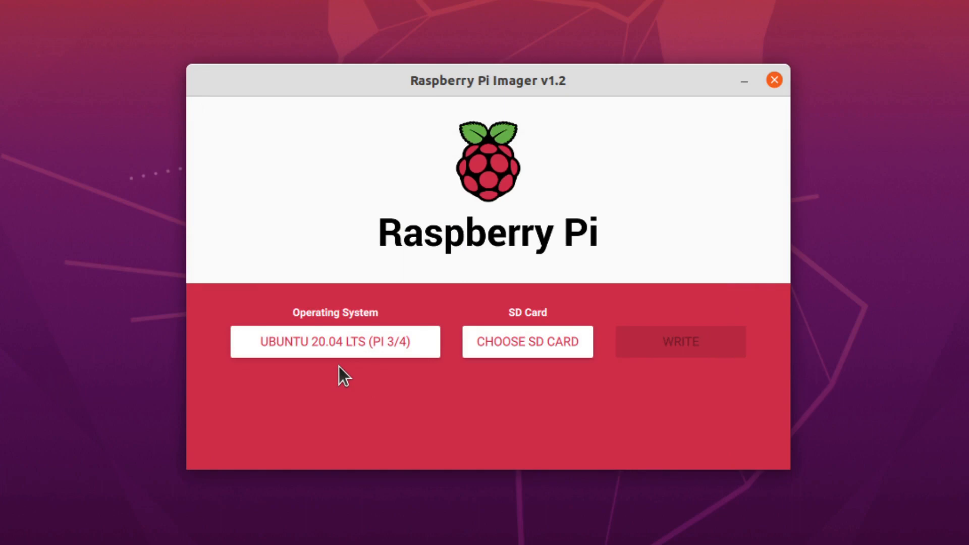
pyautogui.click(527, 341)
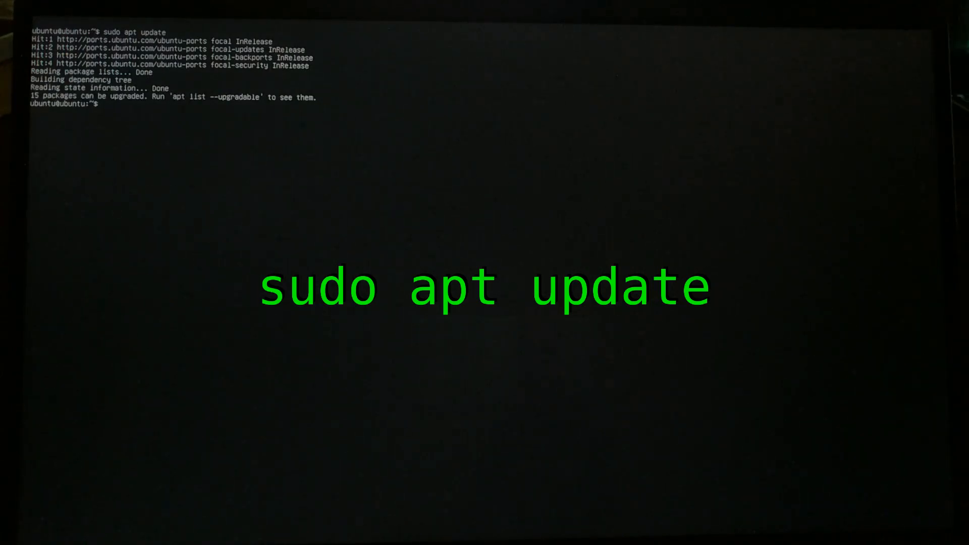
# Run sudo apt dist-upgrade and answer y to proceed with the upgrade.
pyautogui.write('sudo apt dist-upgrade')
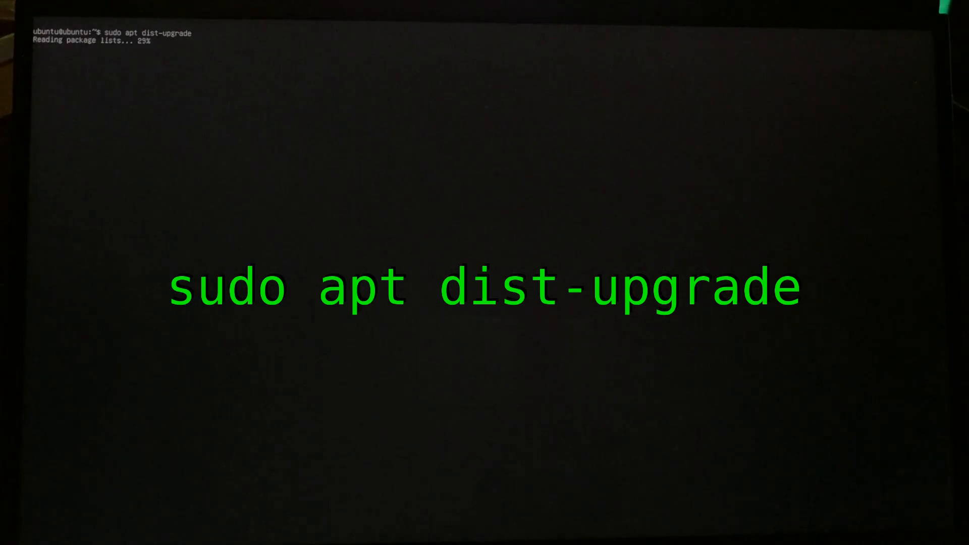
pyautogui.write('y')
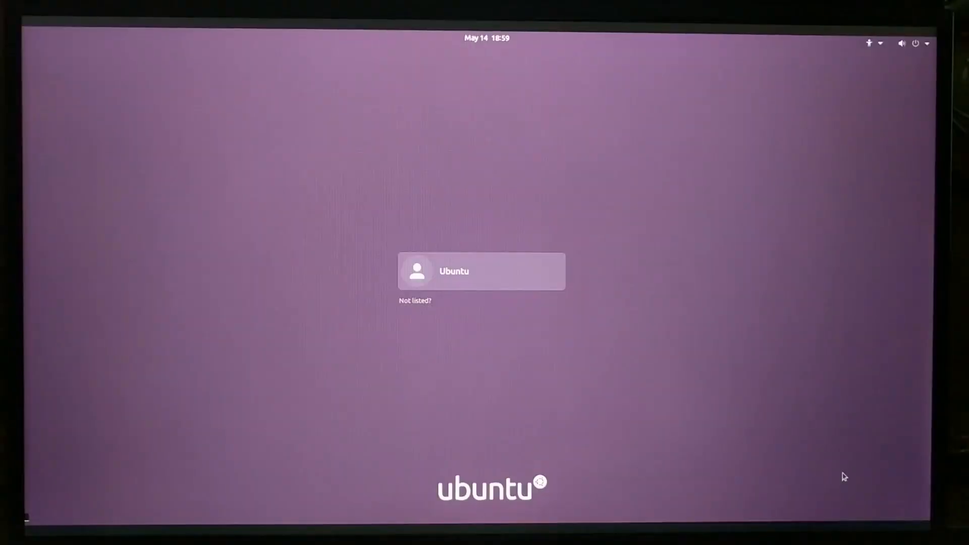
pyautogui.moveTo(275, 275)
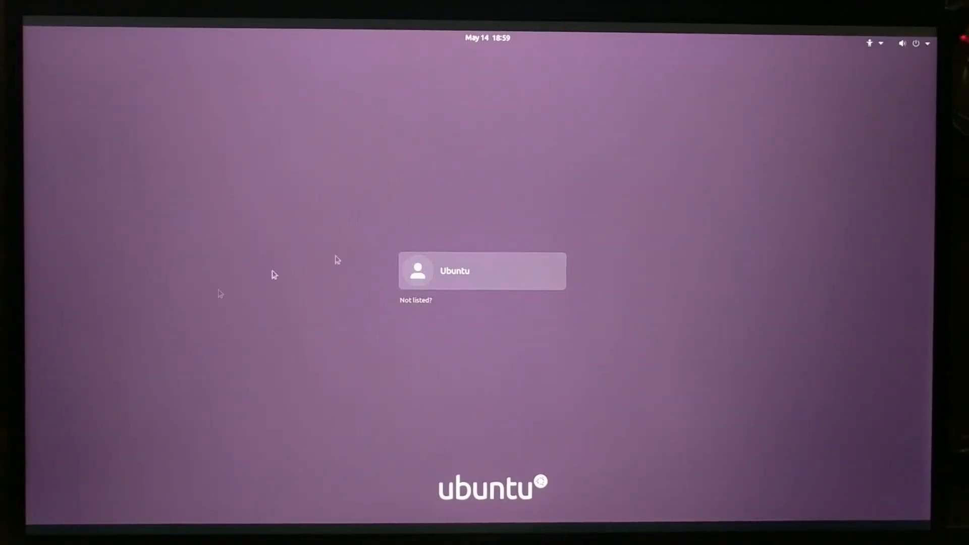
# Sign in as the Ubuntu user and browse the full list of installed applications.
pyautogui.click(482, 271)
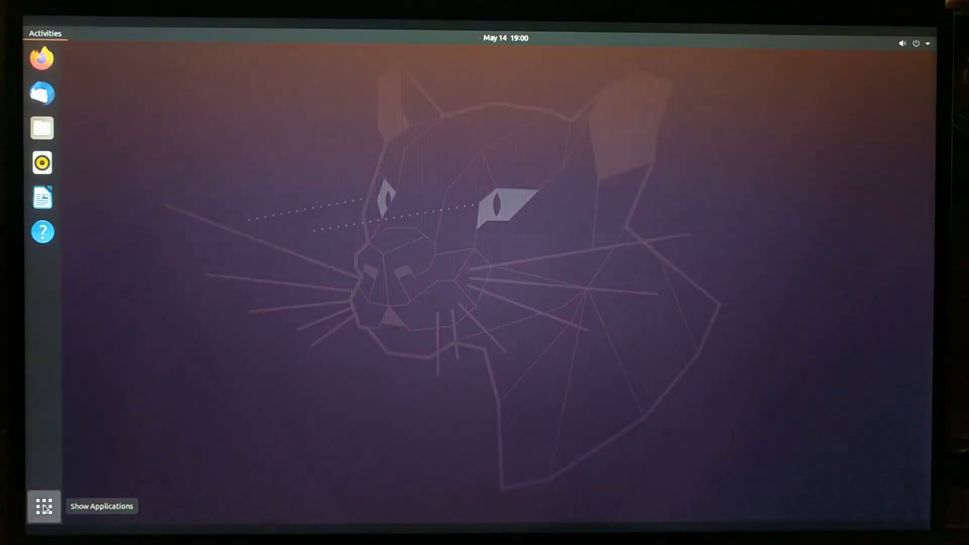
pyautogui.click(43, 506)
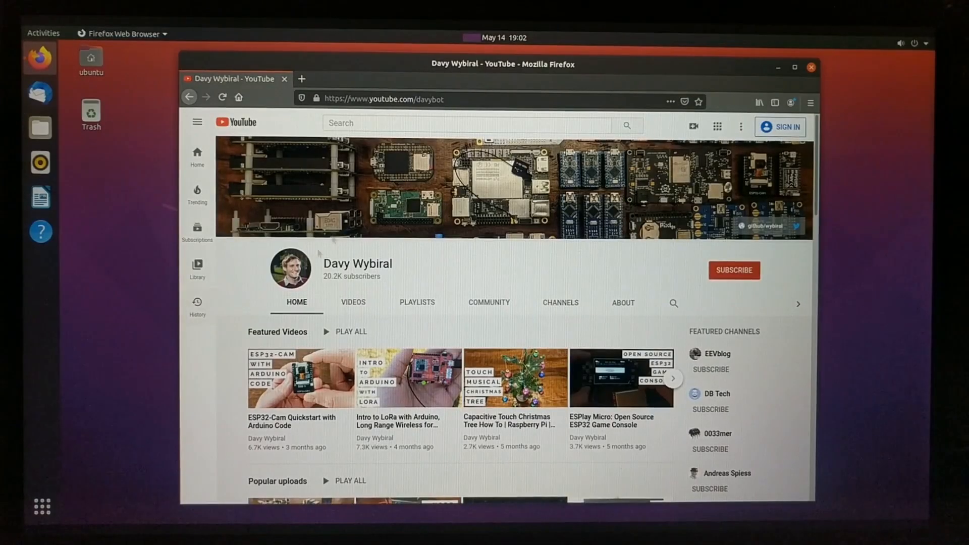
pyautogui.scroll(-3)
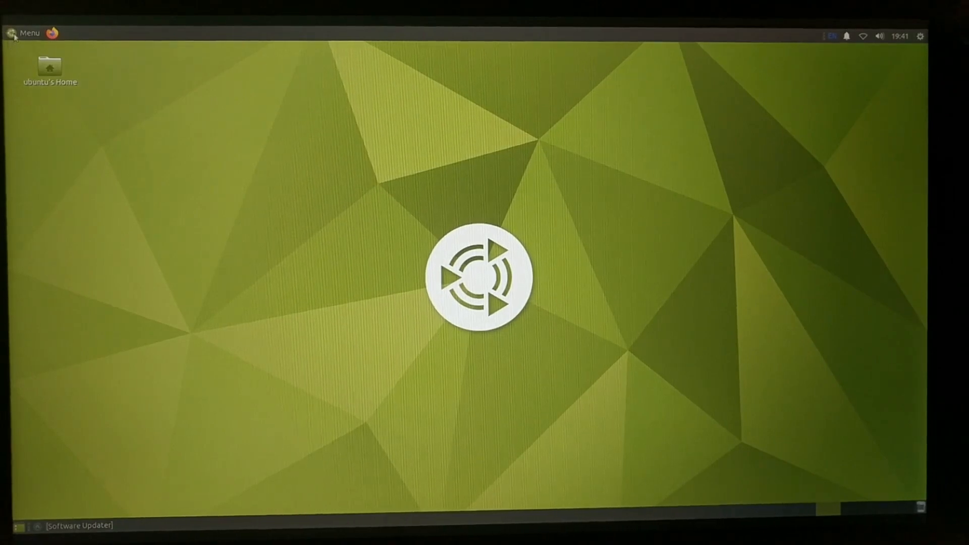
# Browse the MATE applications menu by category through to Universal Access.
pyautogui.click(24, 32)
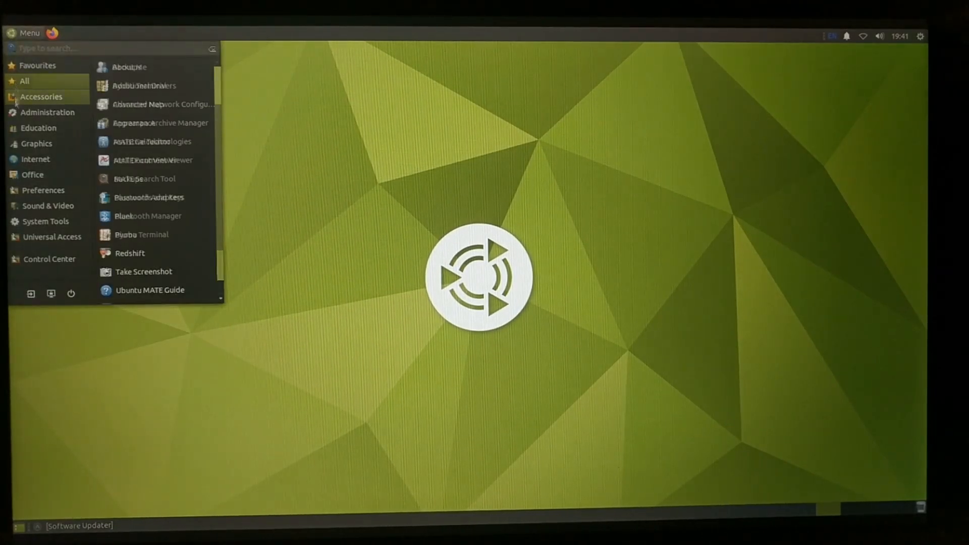
pyautogui.click(47, 112)
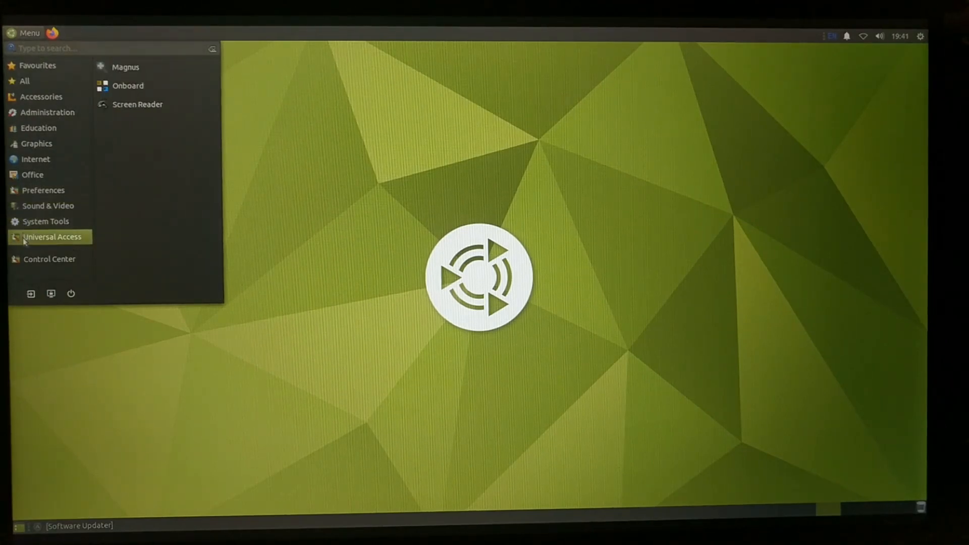
pyautogui.moveTo(45, 221)
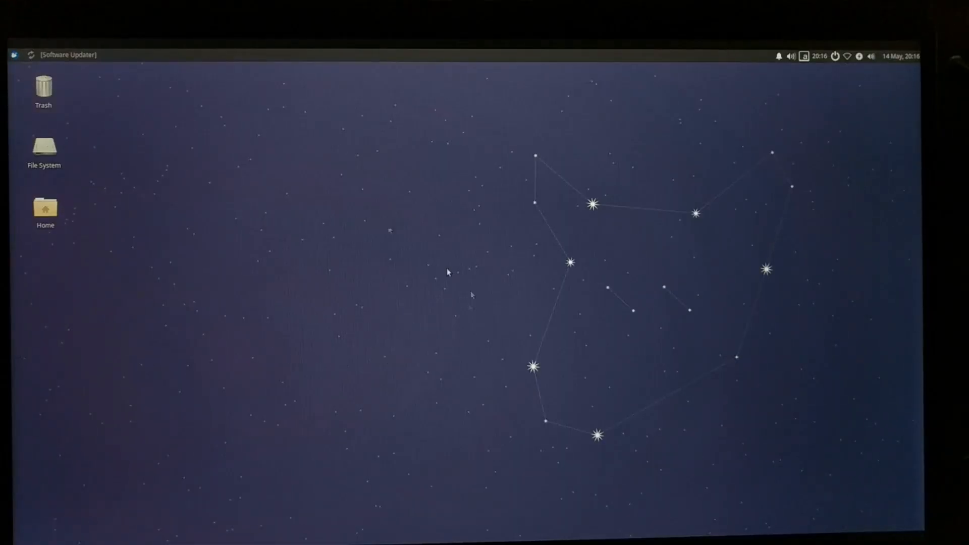
# Browse the Whisker menu categories, including Graphics, Internet and Multimedia apps.
pyautogui.click(13, 55)
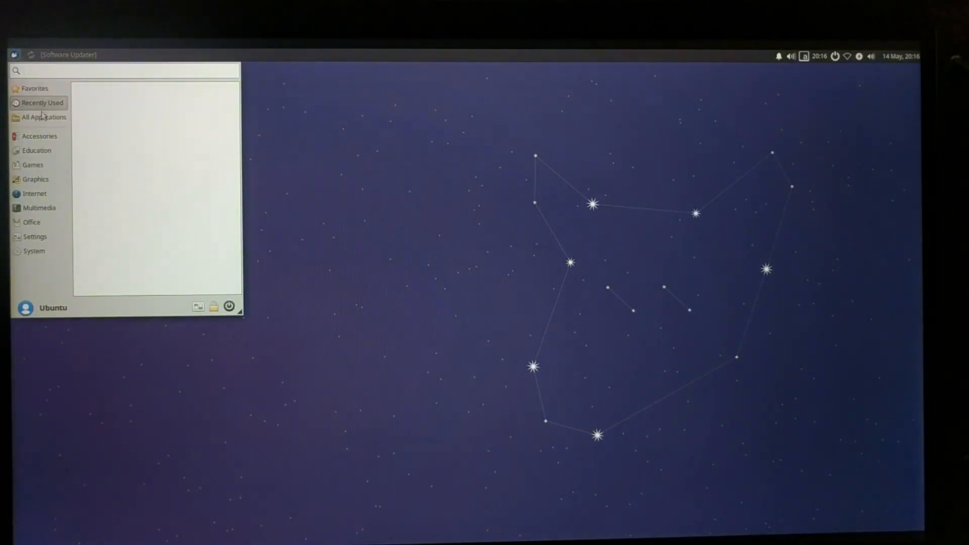
pyautogui.click(39, 136)
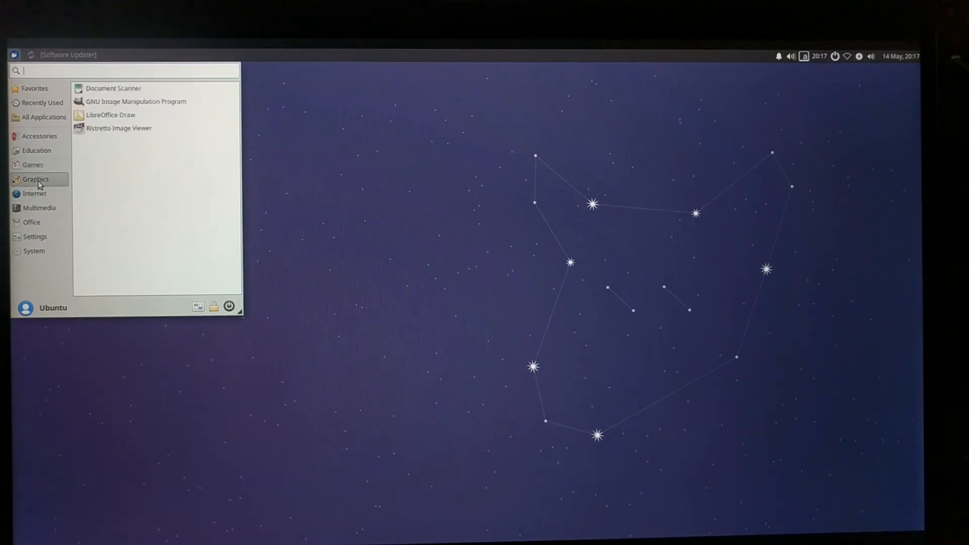
pyautogui.moveTo(34, 194)
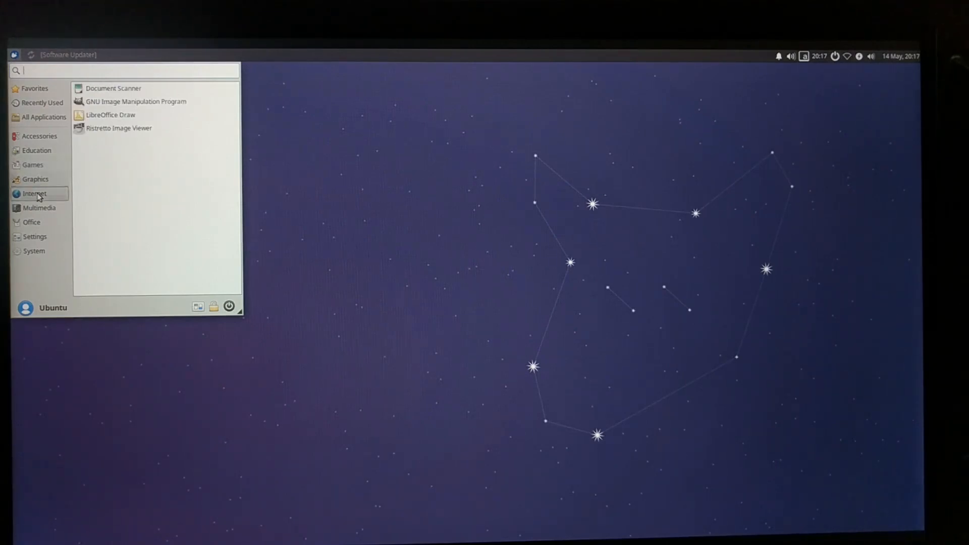
pyautogui.moveTo(35, 193)
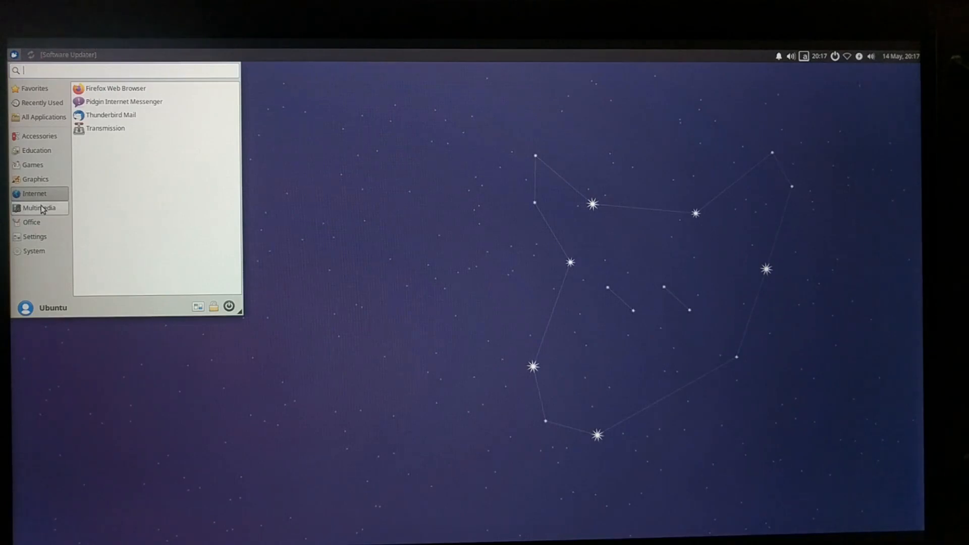
pyautogui.click(31, 222)
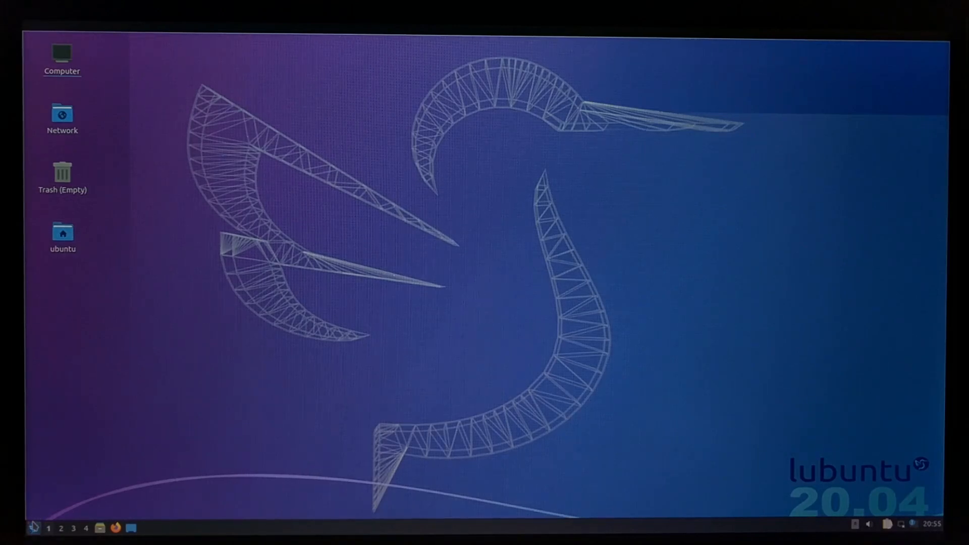
# In LXQt Appearance, switch the Qt widget style to Windows, then to Fusion.
pyautogui.click(9, 528)
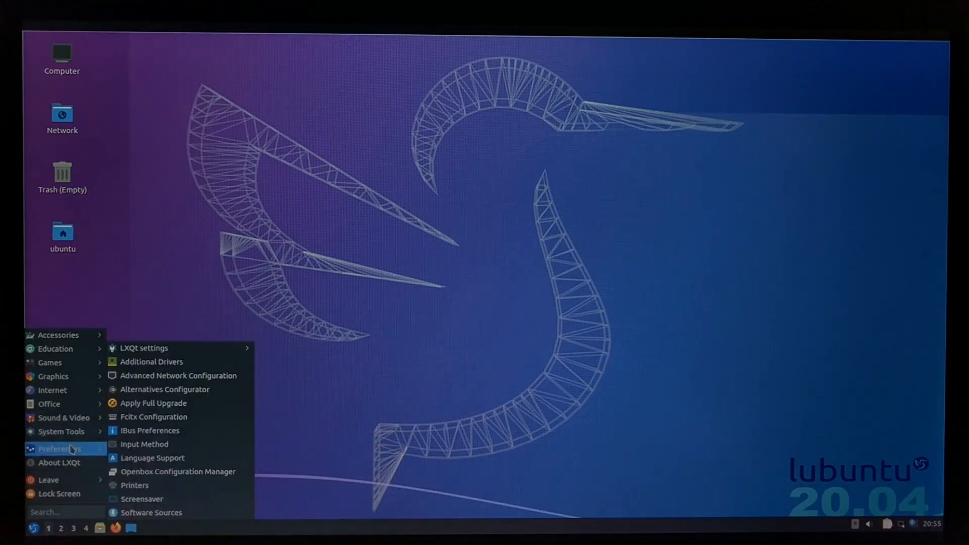
pyautogui.moveTo(164, 390)
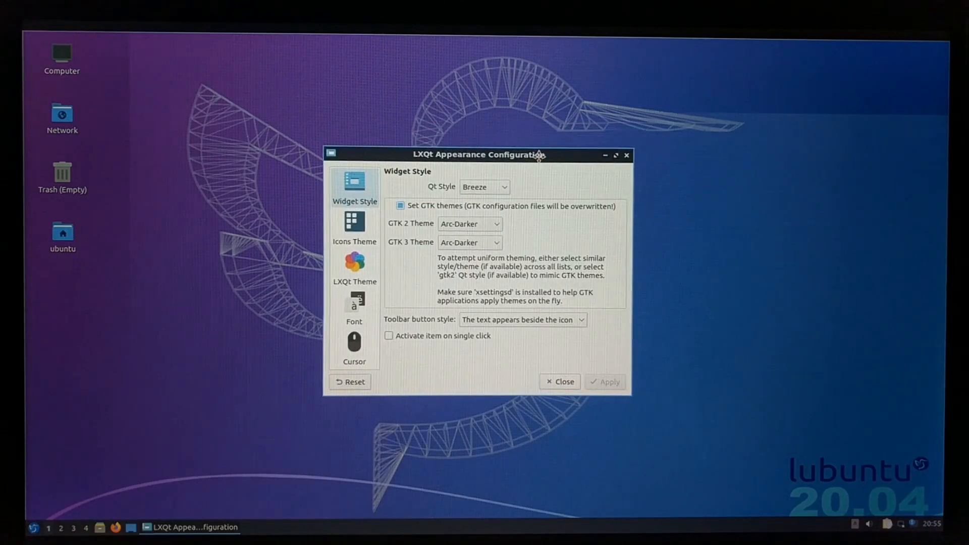
pyautogui.click(506, 187)
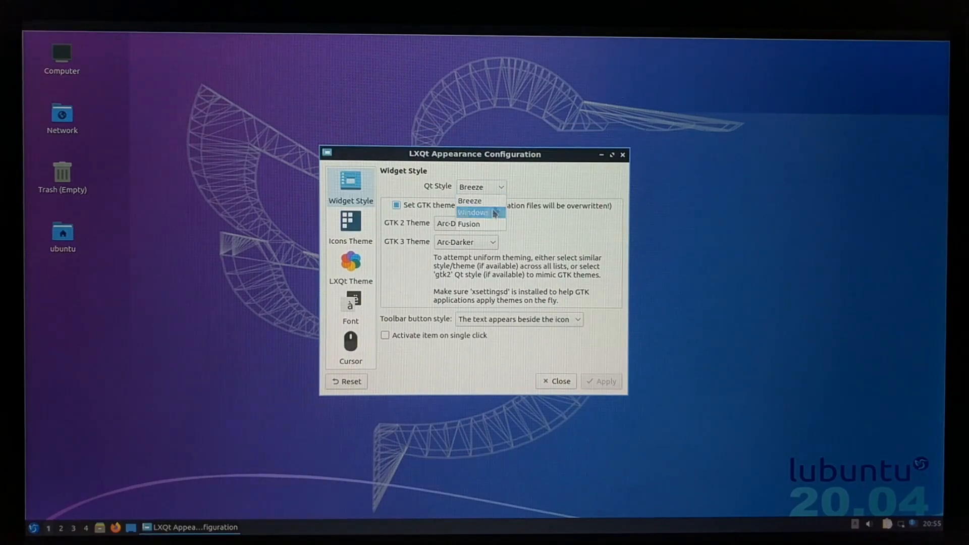
pyautogui.click(472, 212)
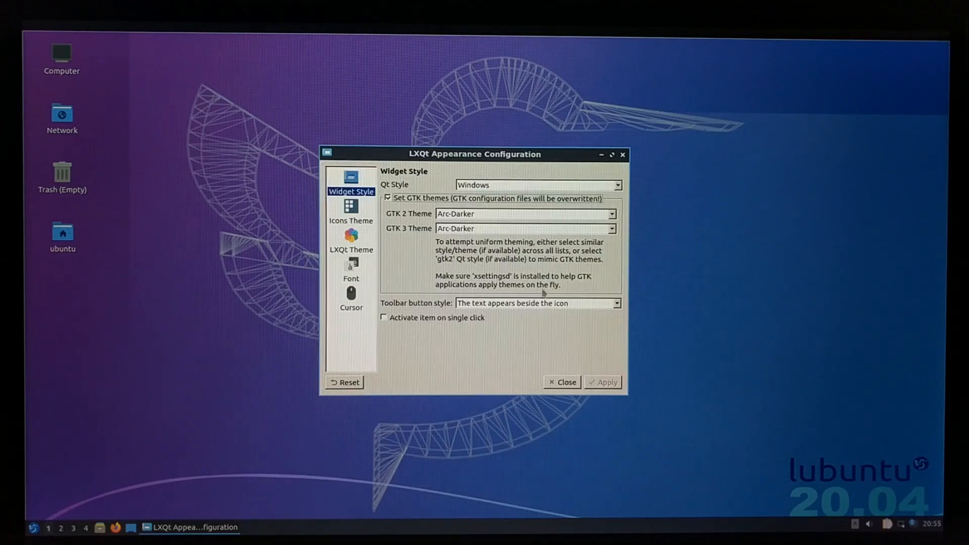
pyautogui.click(616, 183)
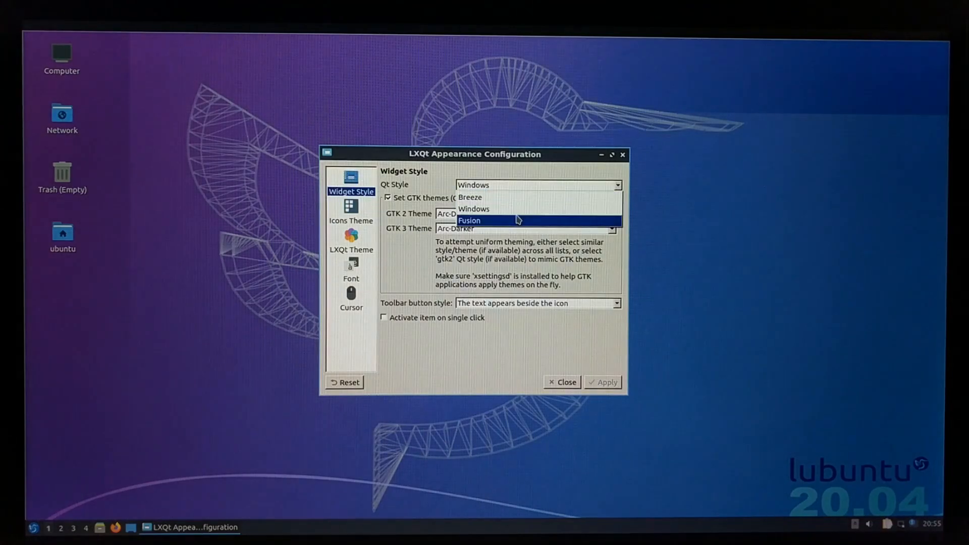
pyautogui.click(468, 220)
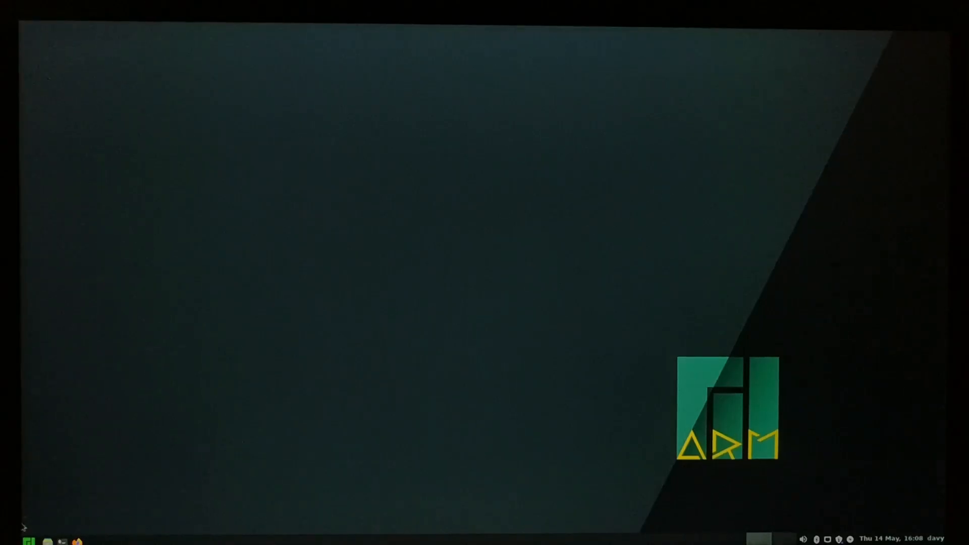
# Browse the Favorites list in Manjaro's bottom-left applications menu.
pyautogui.click(29, 542)
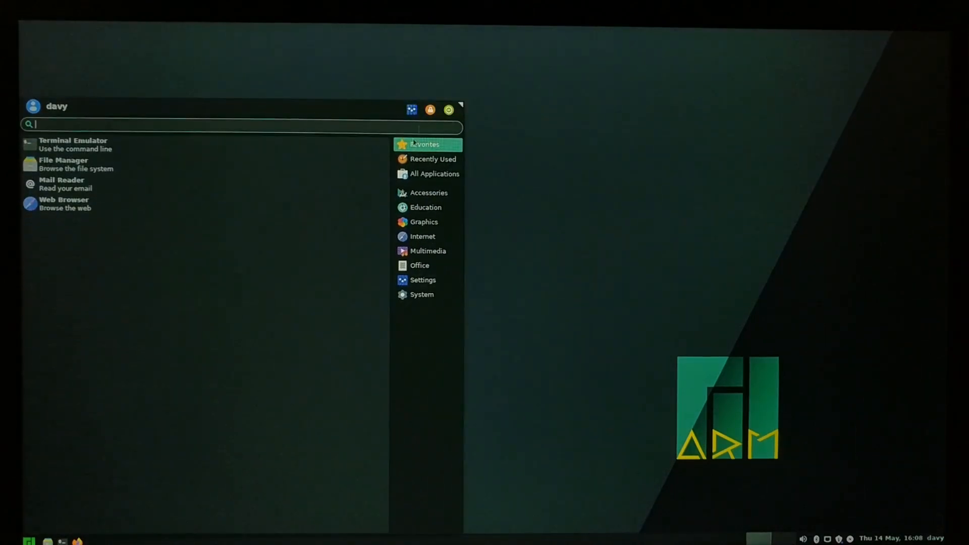
pyautogui.click(422, 294)
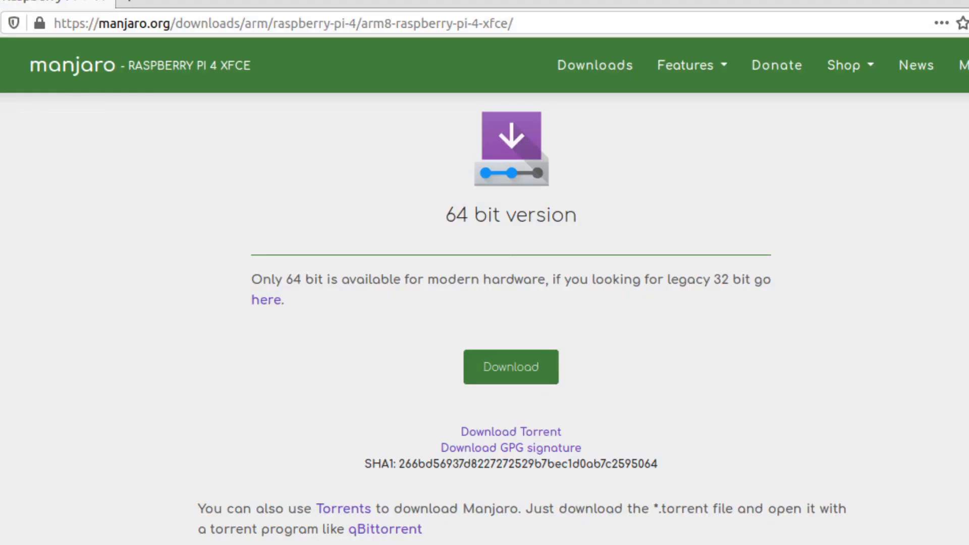
pyautogui.moveTo(156, 94)
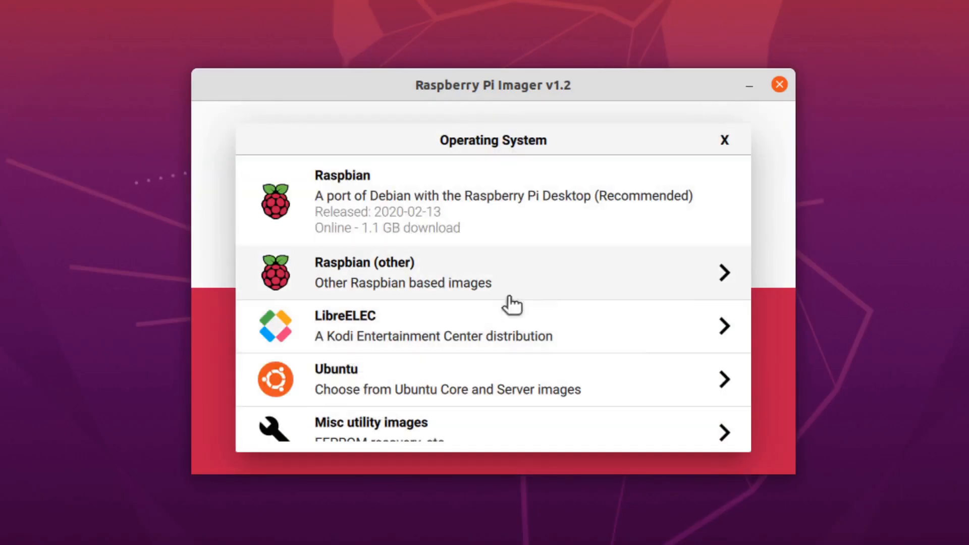
# Select Manjaro-ARM-xfce-rpi4-20.04.img.xz from Downloads via Use custom, then begin the first-boot username 'da'.
pyautogui.scroll(-3)
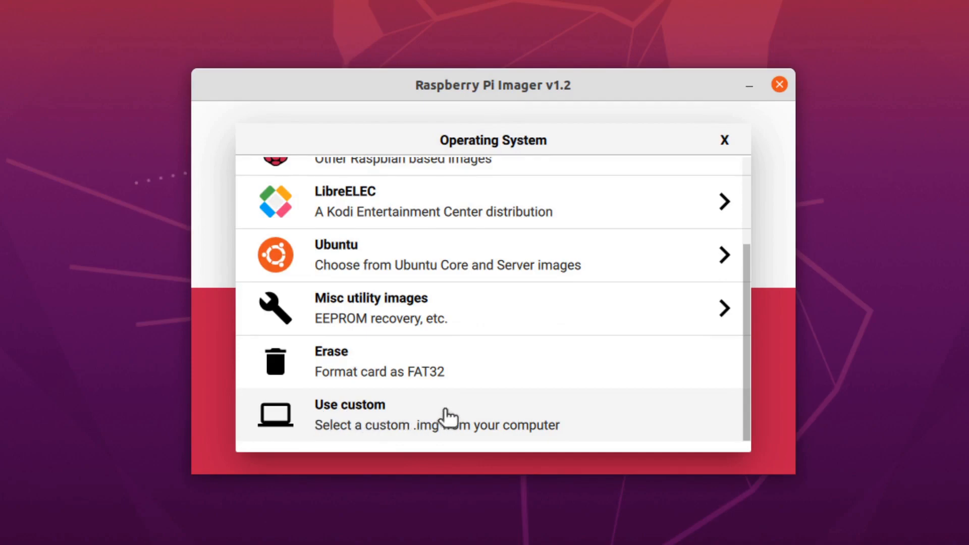
pyautogui.click(370, 414)
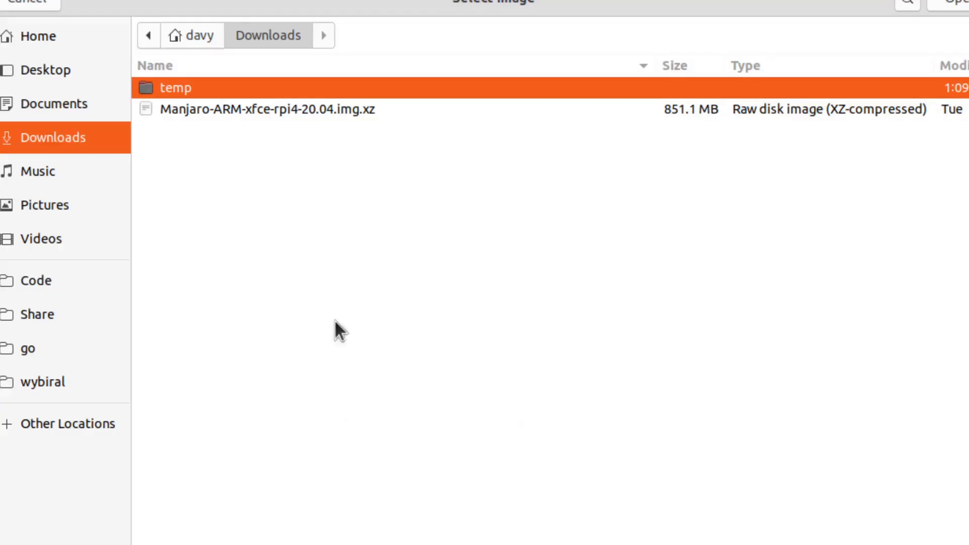
pyautogui.click(265, 109)
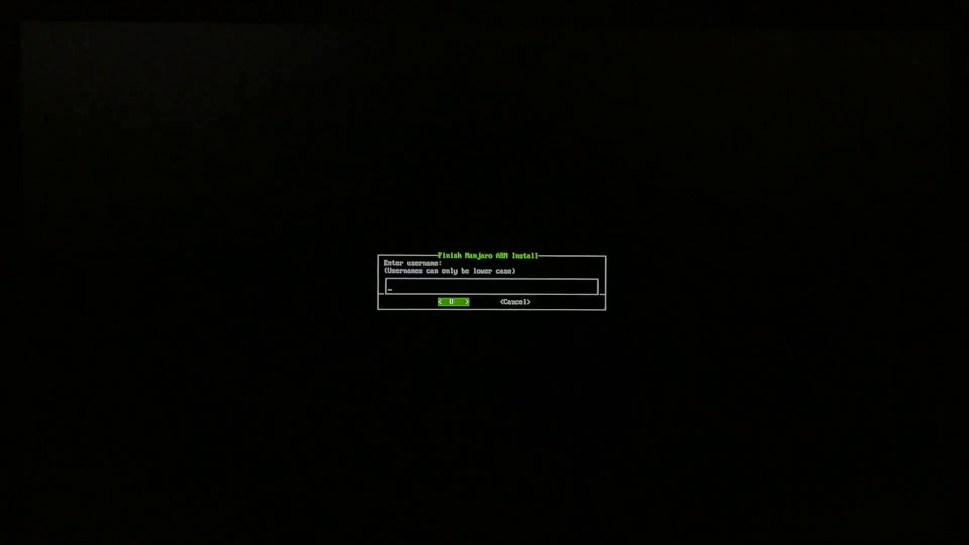
pyautogui.write('da')
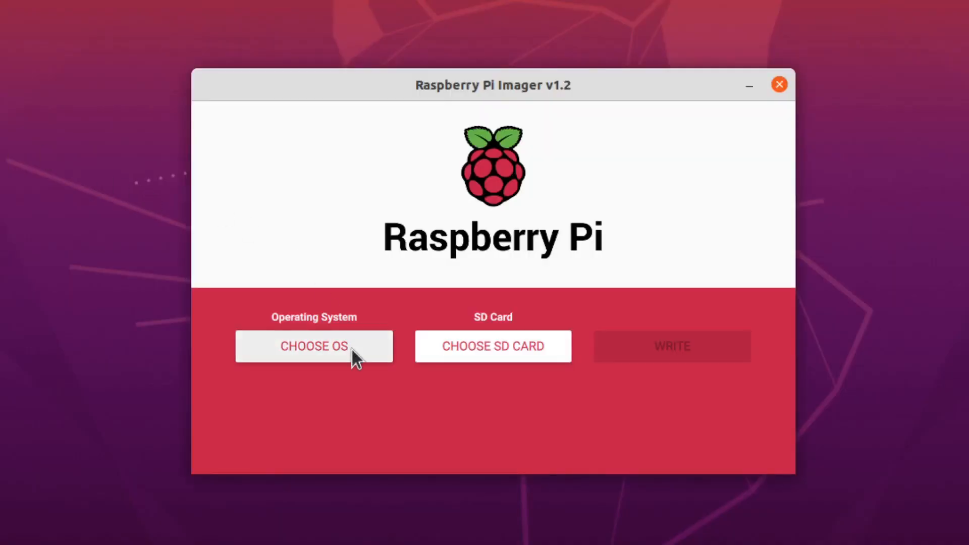
# Scroll the CHOOSE OS list down to the Use custom option.
pyautogui.click(313, 346)
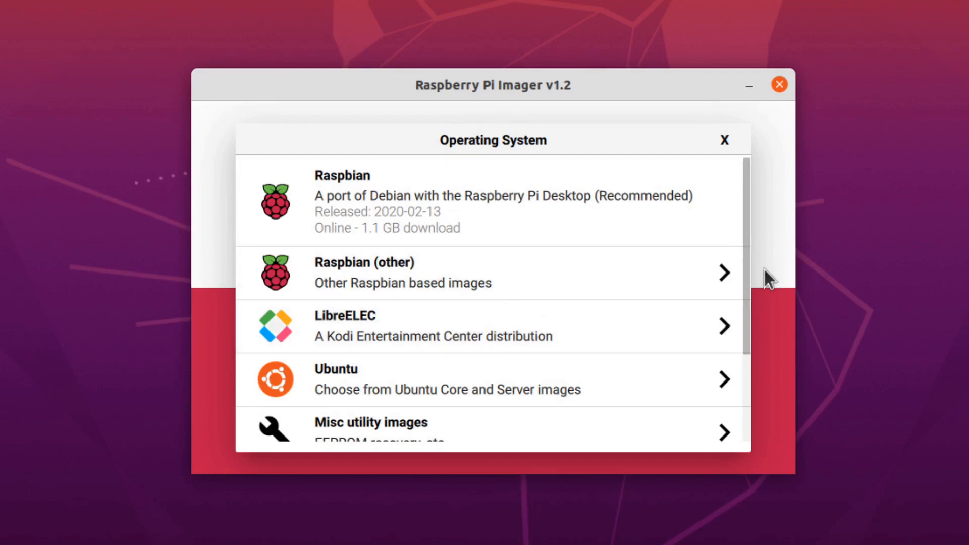
pyautogui.scroll(-3)
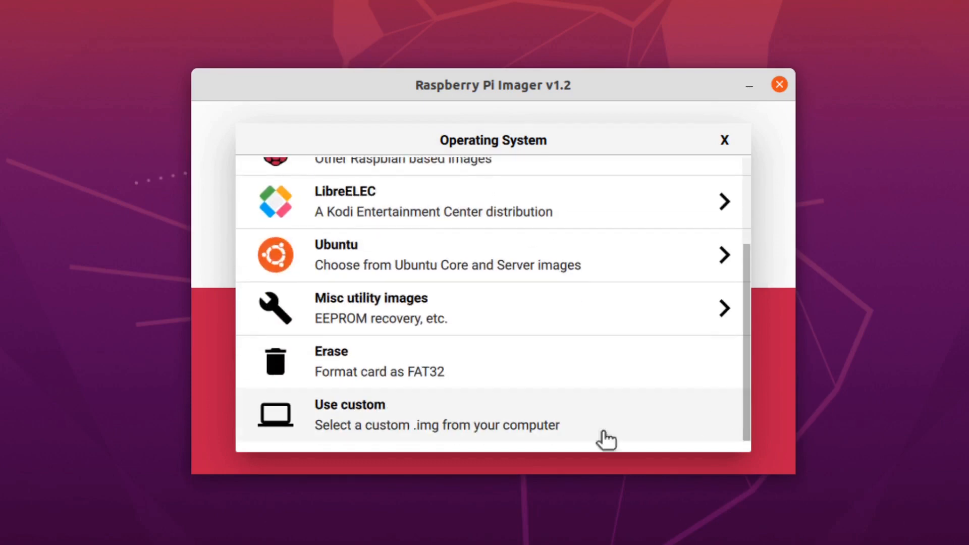
pyautogui.moveTo(354, 415)
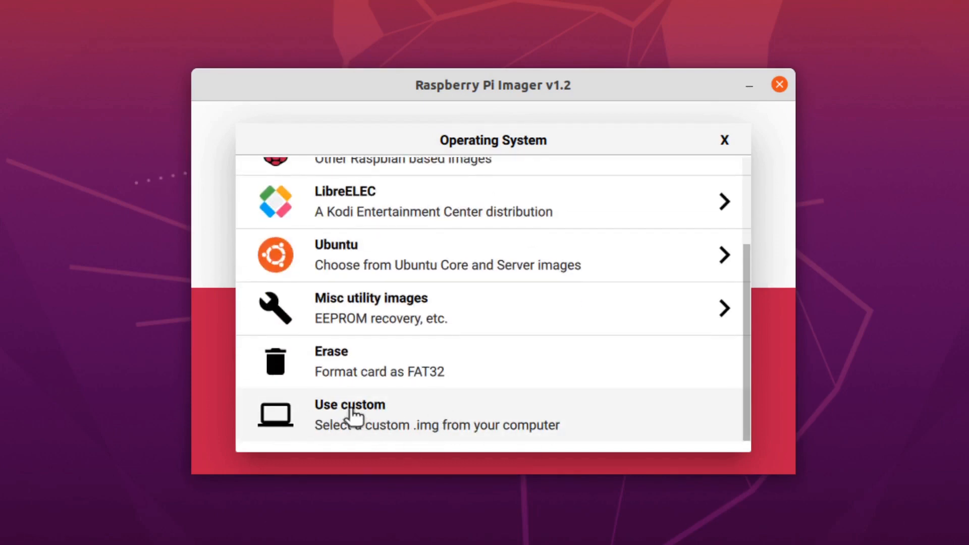